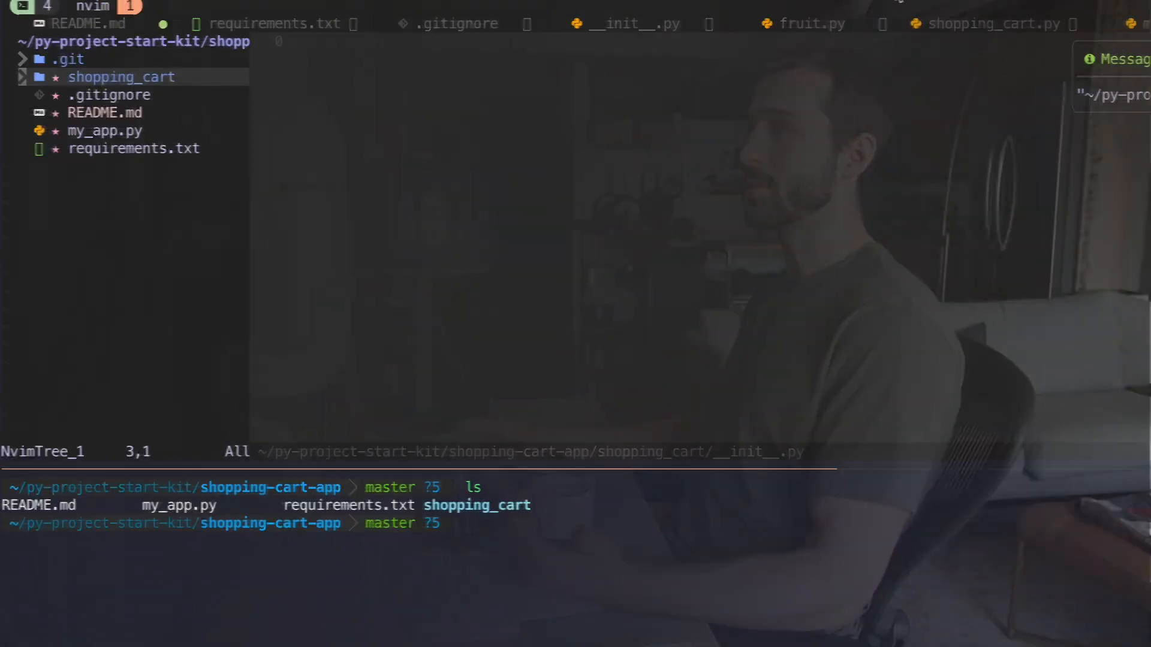
Step: Review fruit.py, shopping_cart.py and README.md in the shopping_cart package
{"action": "left_click", "coordinate": [122, 76]}
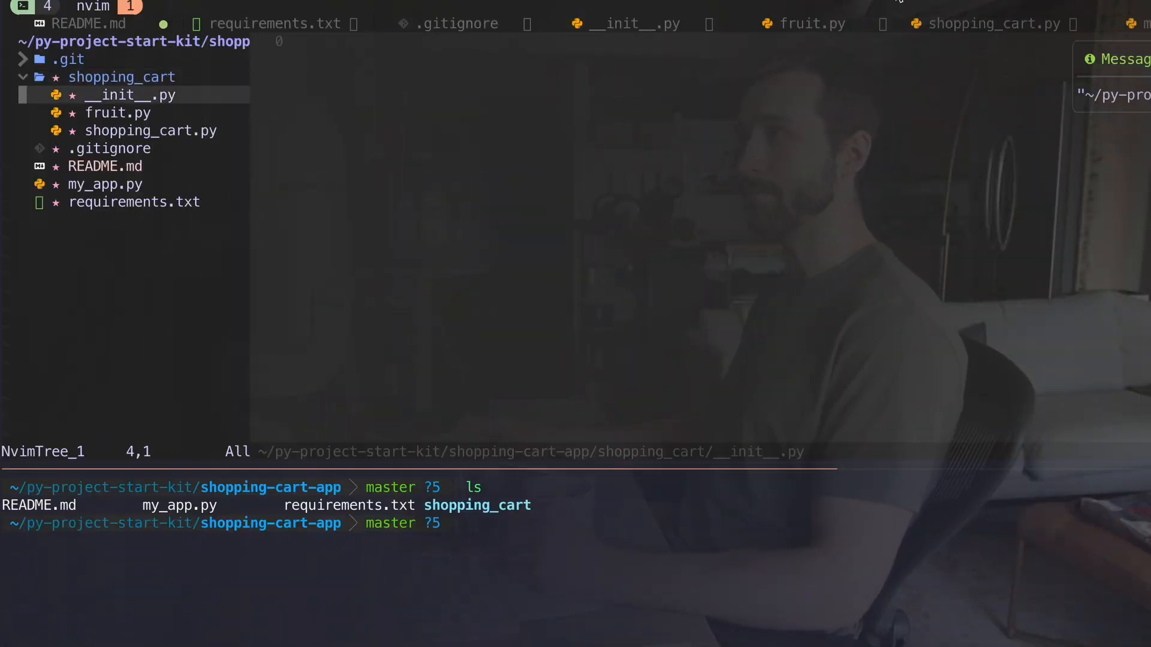
{"action": "left_click", "coordinate": [116, 113]}
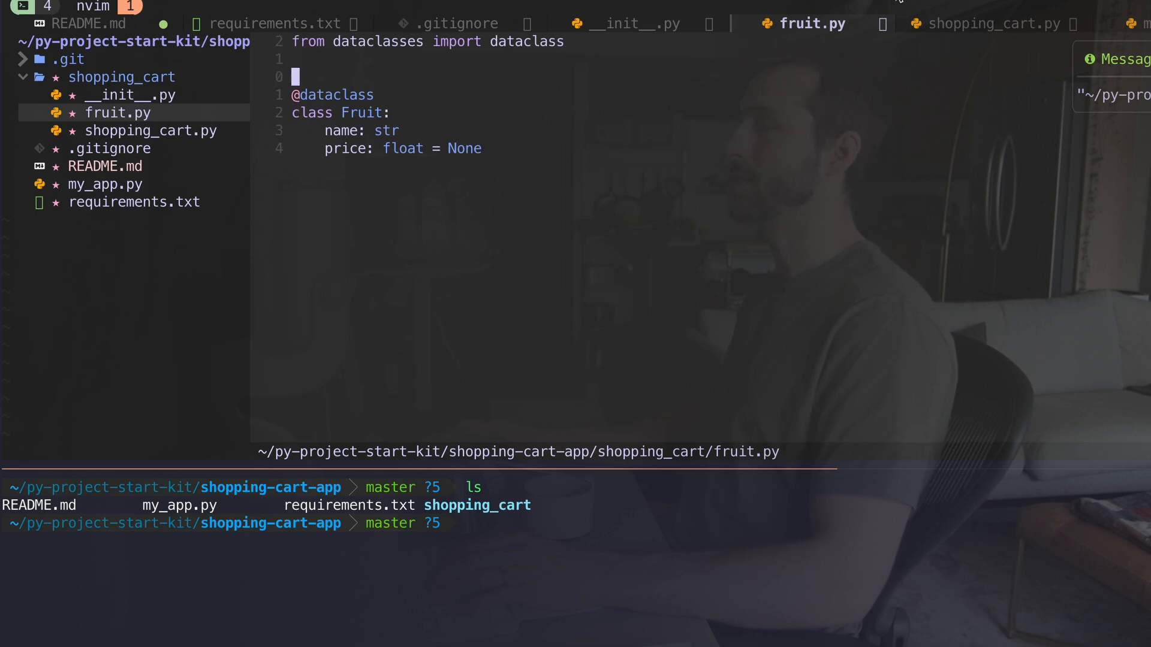
{"action": "left_click", "coordinate": [995, 23]}
{"action": "type", "text": "from .fruit import fruit"}
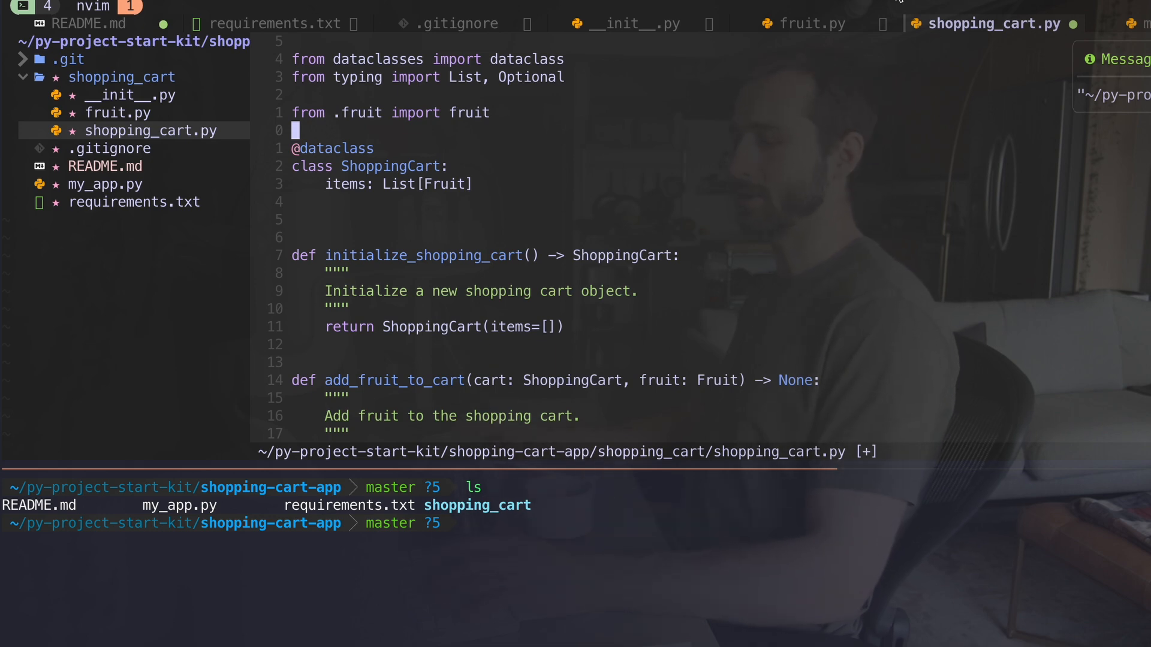
{"action": "left_click", "coordinate": [106, 166]}
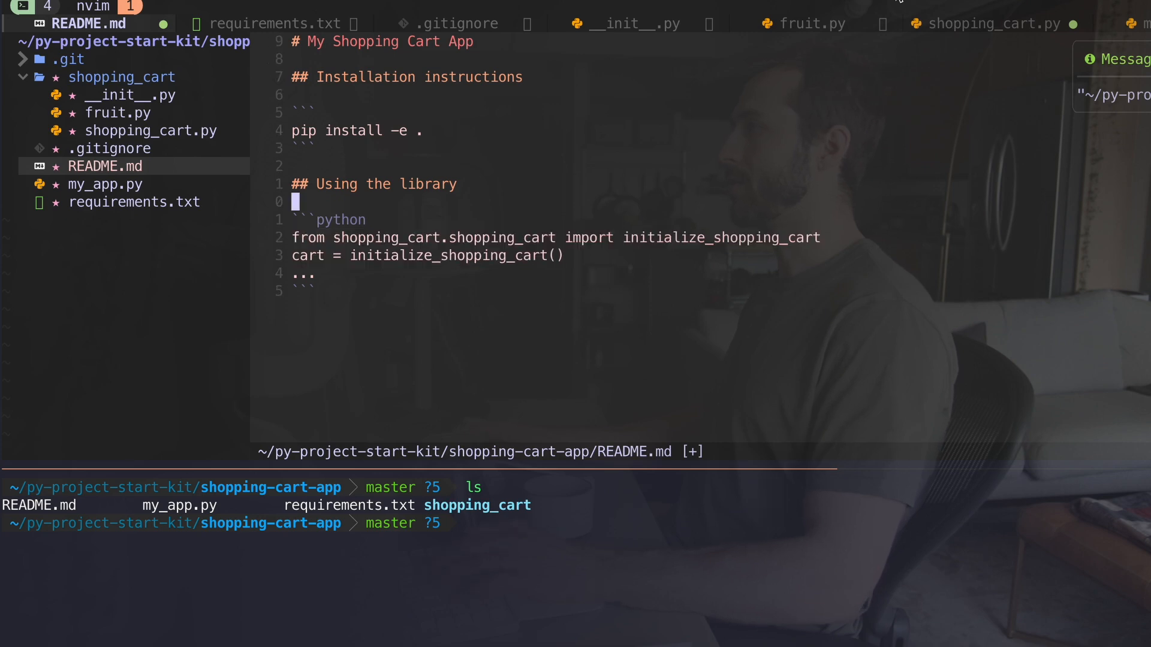
Step: Add a '# TODO: update this sec' note under the README's 'Using the library' heading
{"action": "type", "text": "# TODO: update this sec"}
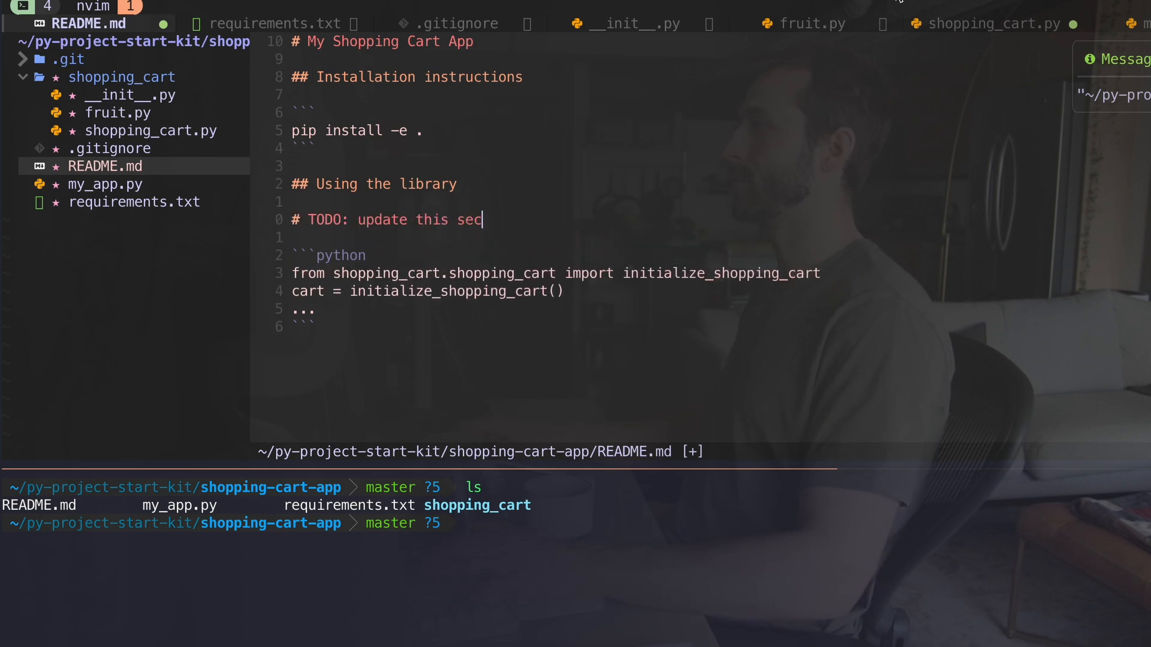
{"action": "left_click", "coordinate": [106, 183]}
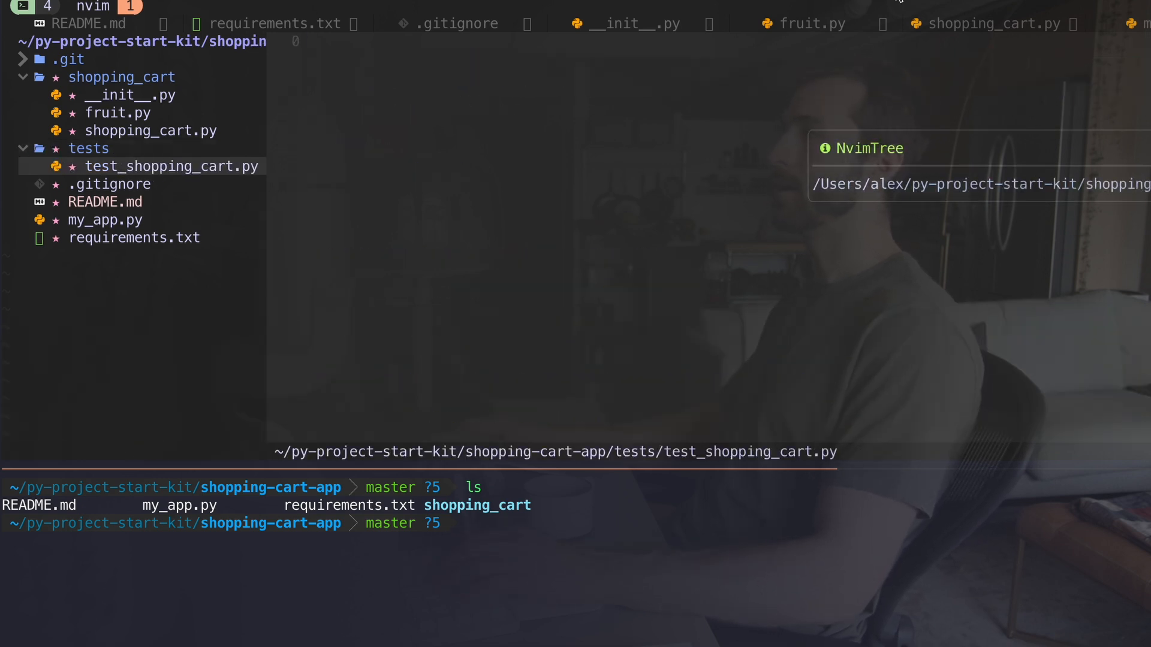
Step: Import unittest, the cart functions from shopping_cart.shopping_cart and Fruit, then begin class TestShoppingCart
{"action": "type", "text": "import unit"}
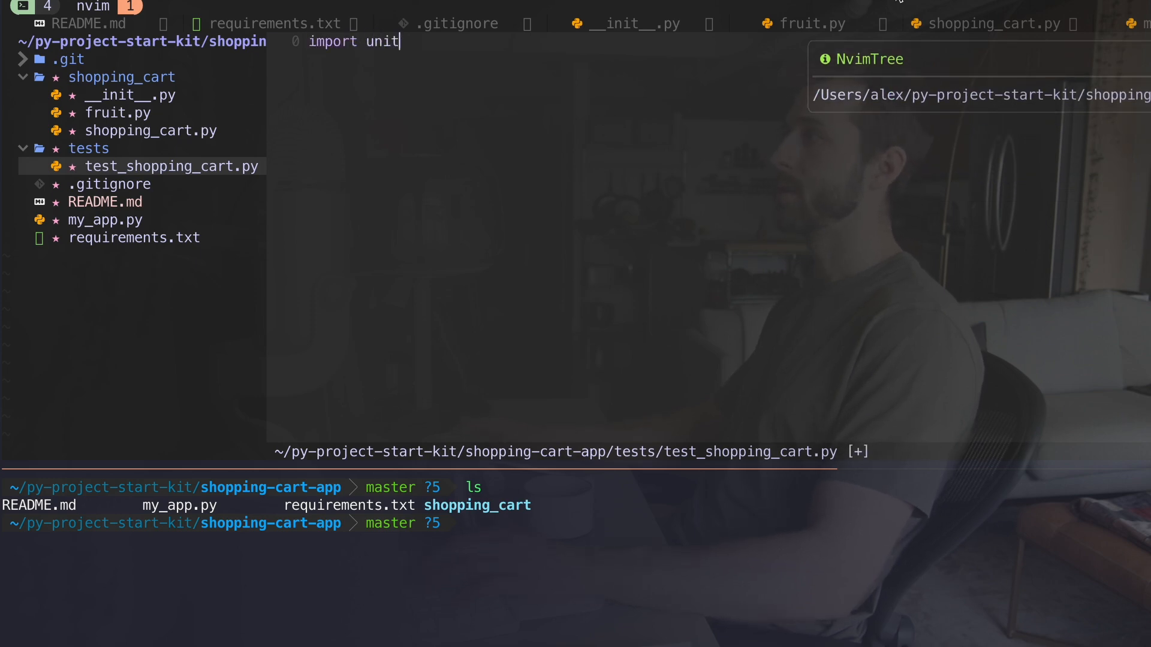
{"action": "type", "text": "test"}
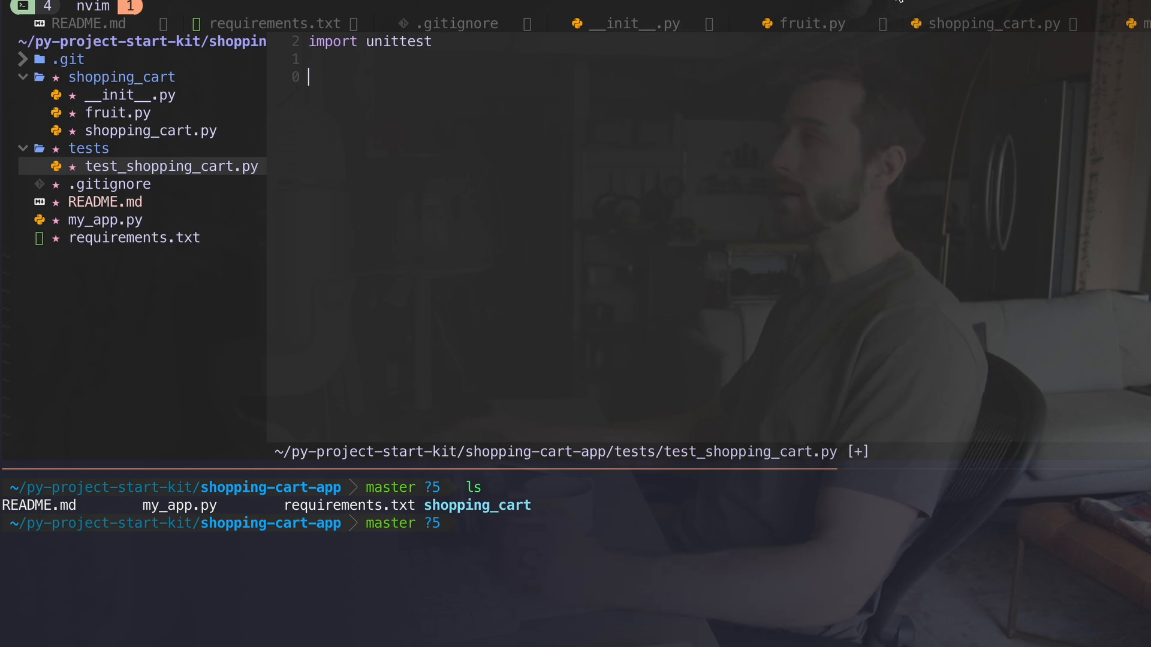
{"action": "type", "text": "fr"}
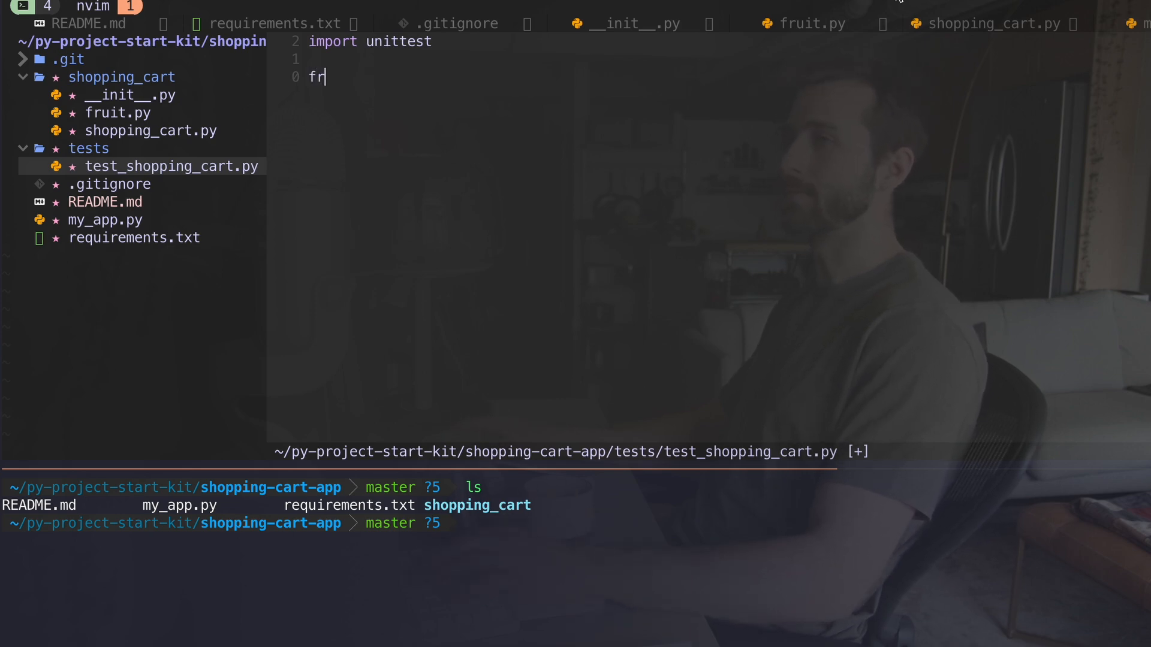
{"action": "type", "text": "om shopping_cart.shopping_c"}
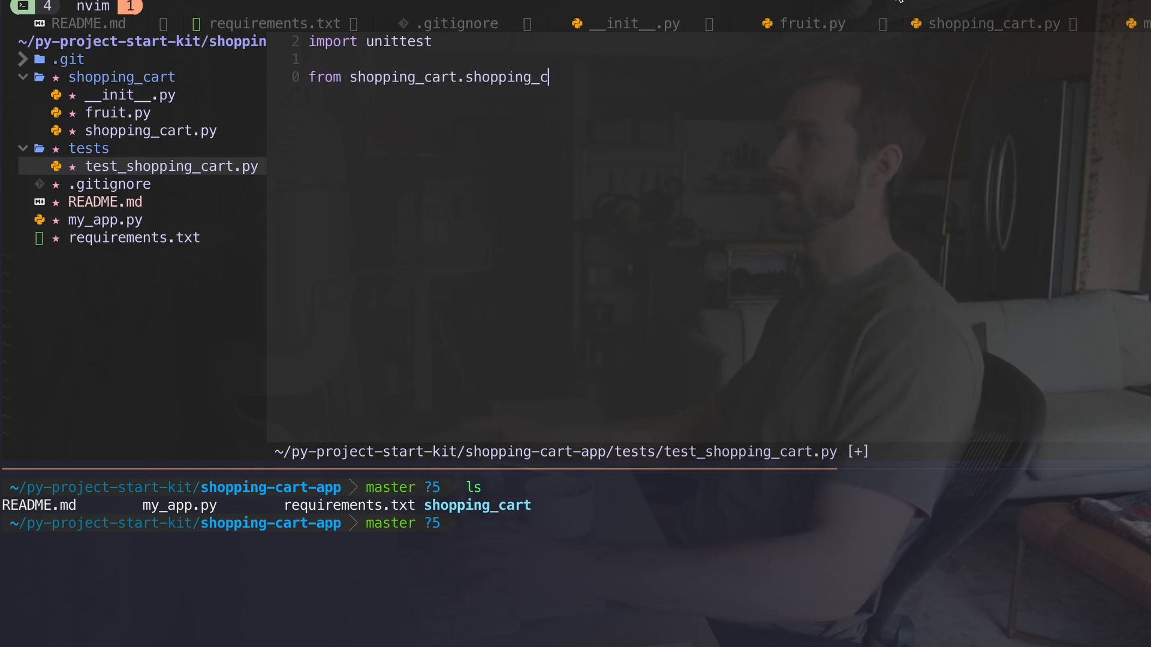
{"action": "type", "text": "art import initialize_shopping_cart, add_ftui_to_cart, remove_fruit_from_"}
{"action": "type", "text": "from sh"}
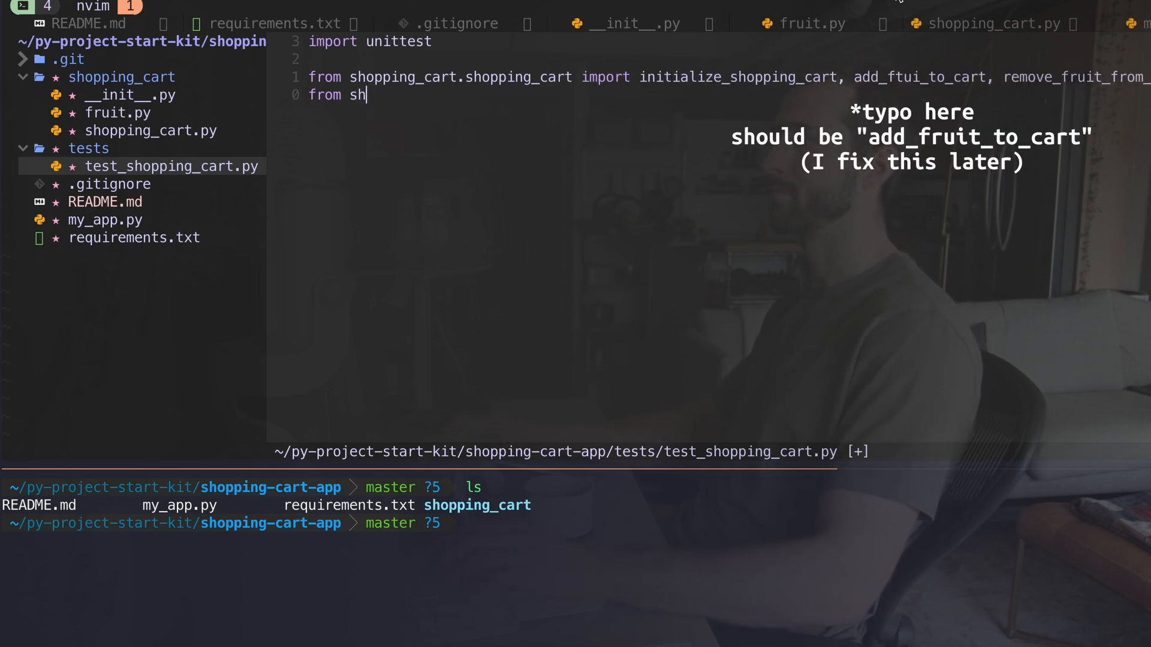
{"action": "type", "text": "opping_cart import Fruit"}
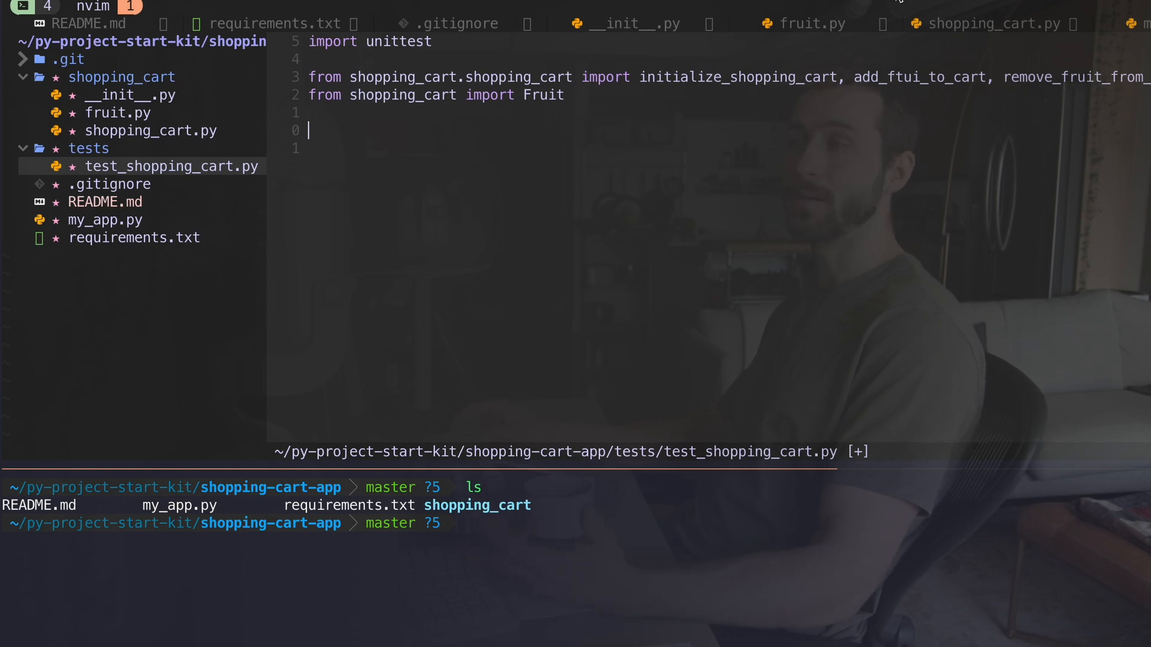
{"action": "type", "text": "class TestShoppingCart(unittest.TestCase):"}
{"action": "type", "text": "cart = initialize_sho"}
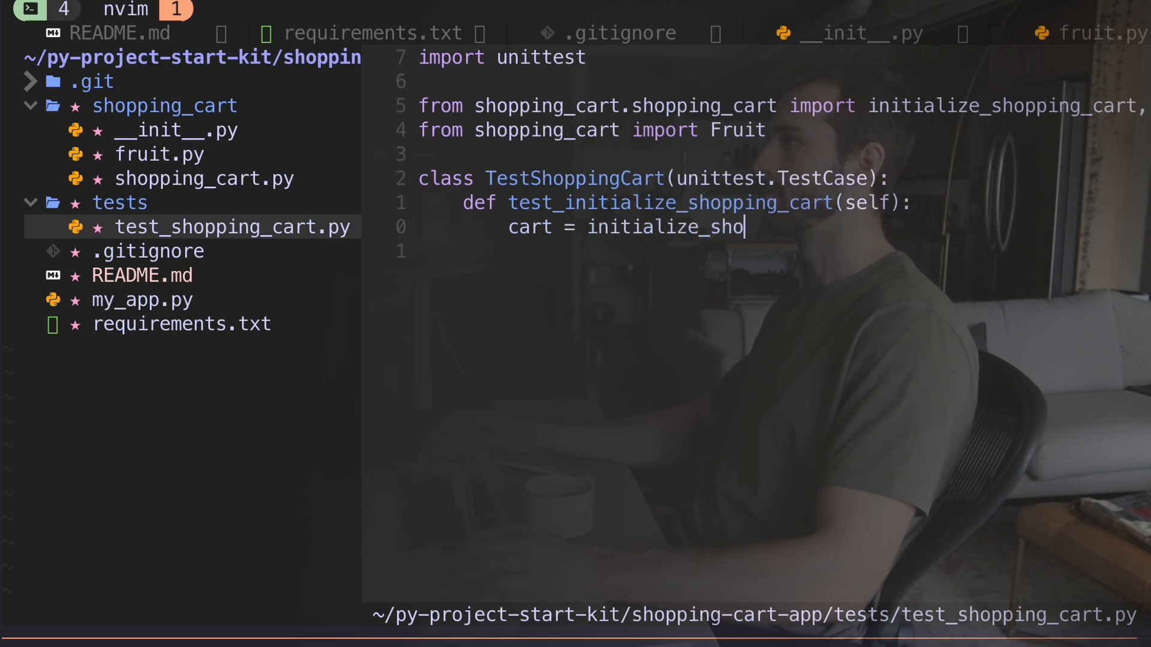
Step: Write test_initialize_shopping_cart asserting a new cart has 0 items
{"action": "type", "text": "pping_cart(items=["}
{"action": "type", "text": "self.ass"}
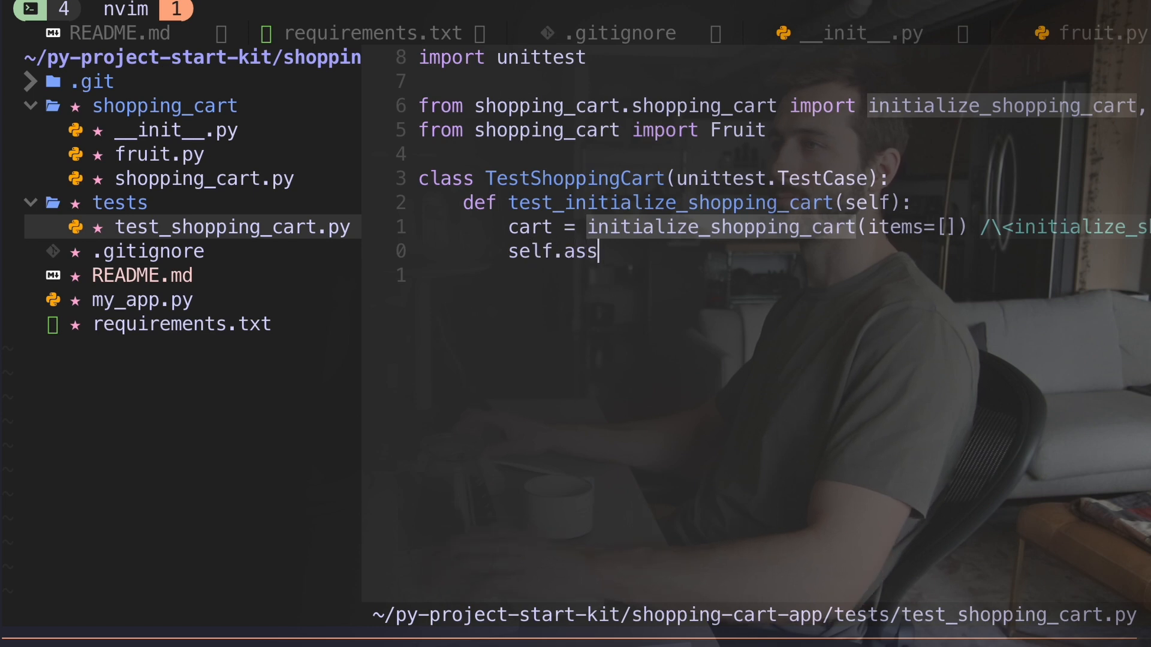
{"action": "type", "text": "ertEqual(len(cart.items), 0)"}
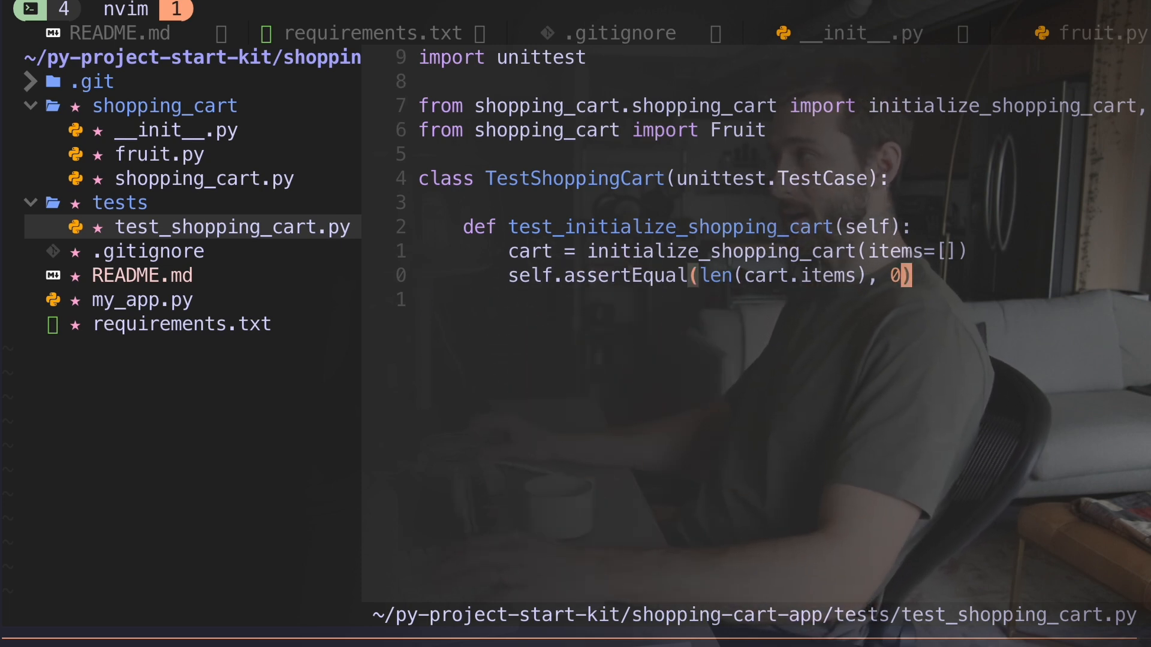
Step: Write test_add_fruit_to_cart asserting one item named "Apple" priced 1.2
{"action": "type", "text": "def test_add_fruit_to_cart(self):"}
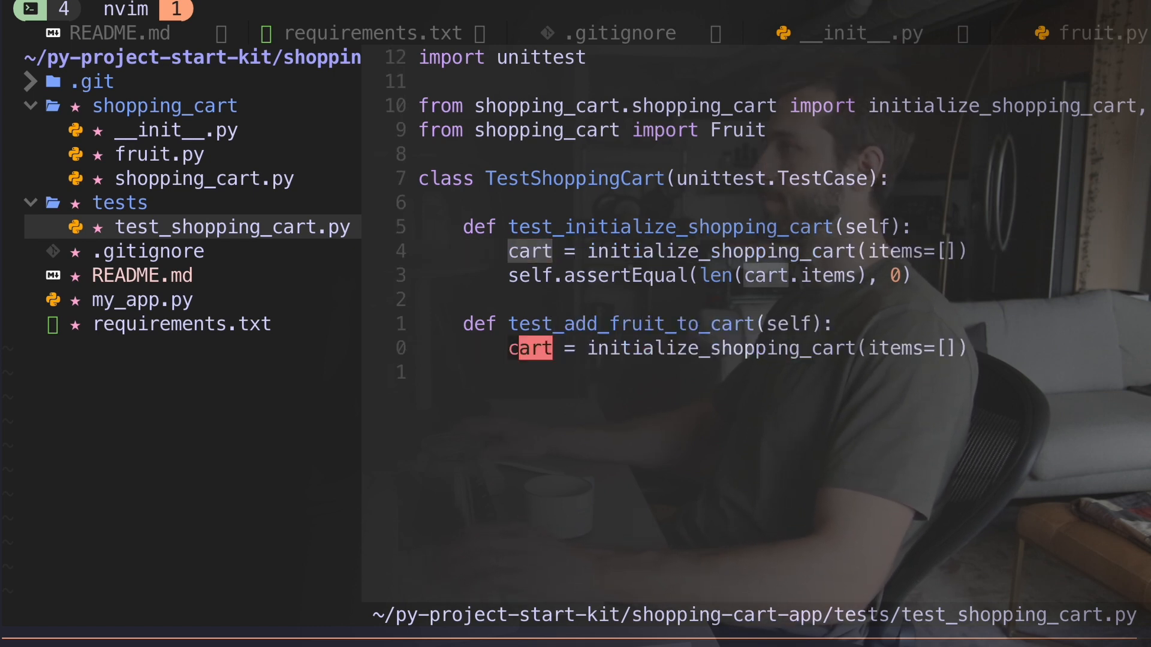
{"action": "type", "text": "apple"}
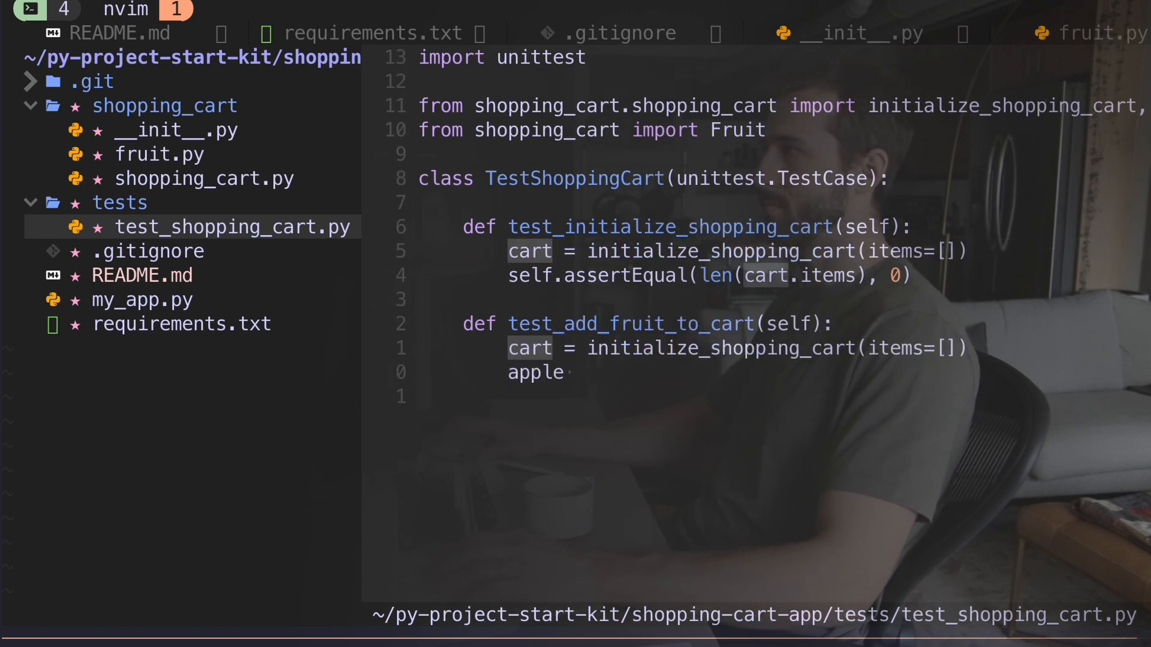
{"action": "type", "text": "= Fruit(name=\"Apple\", price=1.2"}
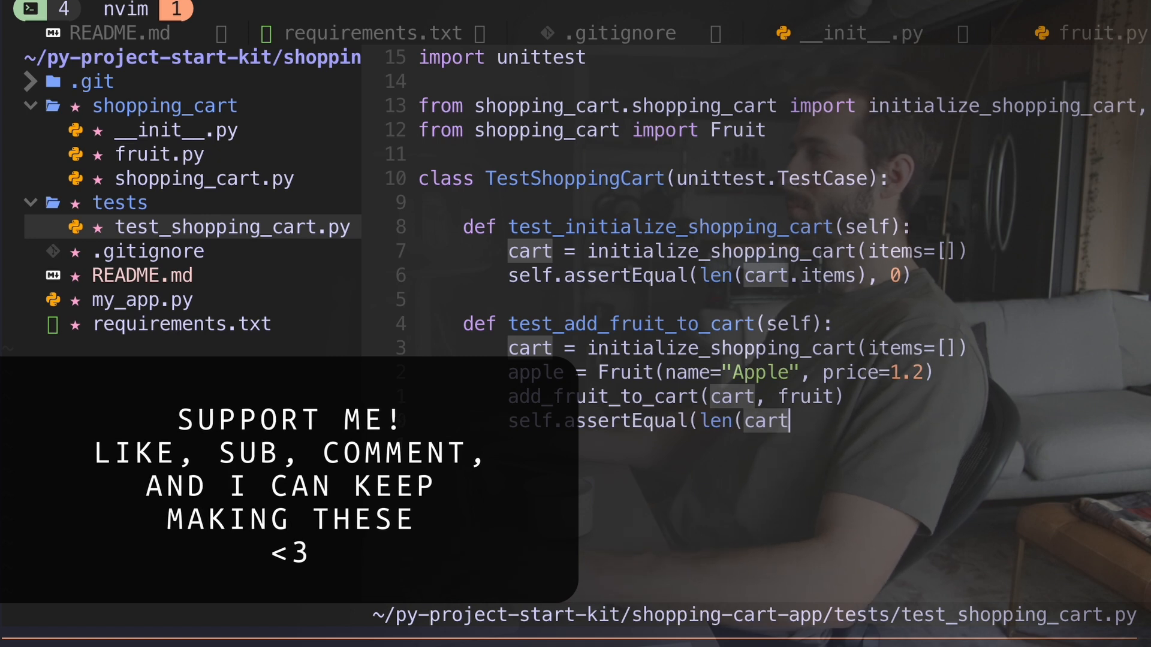
{"action": "type", "text": ".items), 1)"}
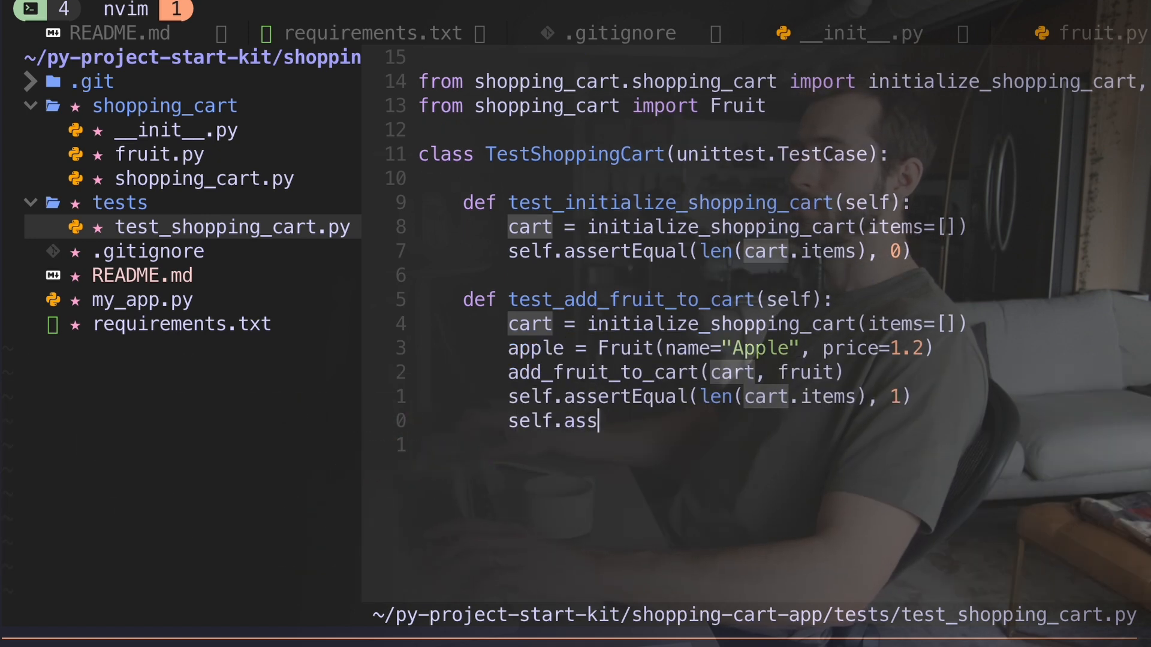
{"action": "type", "text": "ertEqual(cart.items[0].name"}
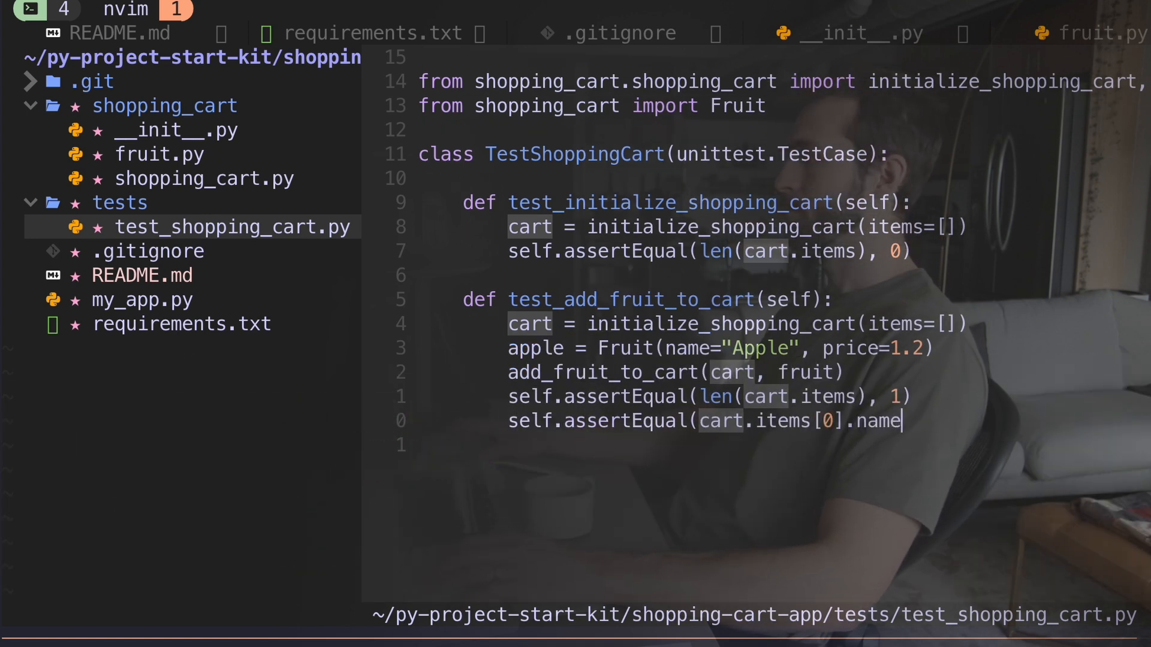
{"action": "type", "text": ", \"Apple\")"}
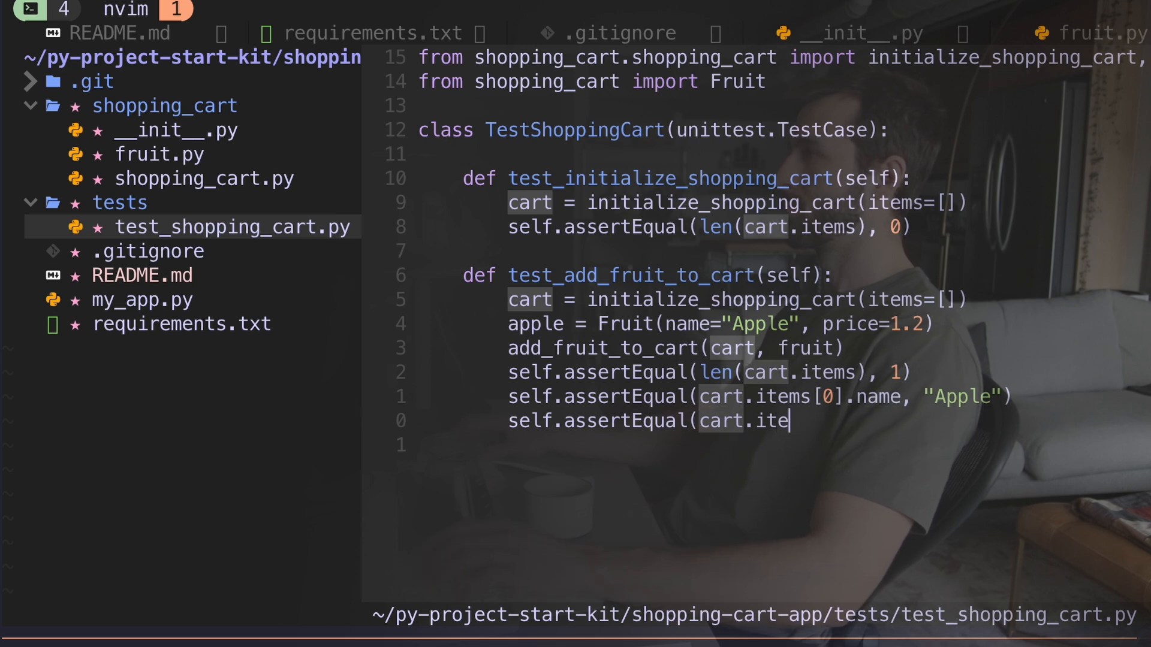
{"action": "type", "text": "ms[0].price, 1.2)"}
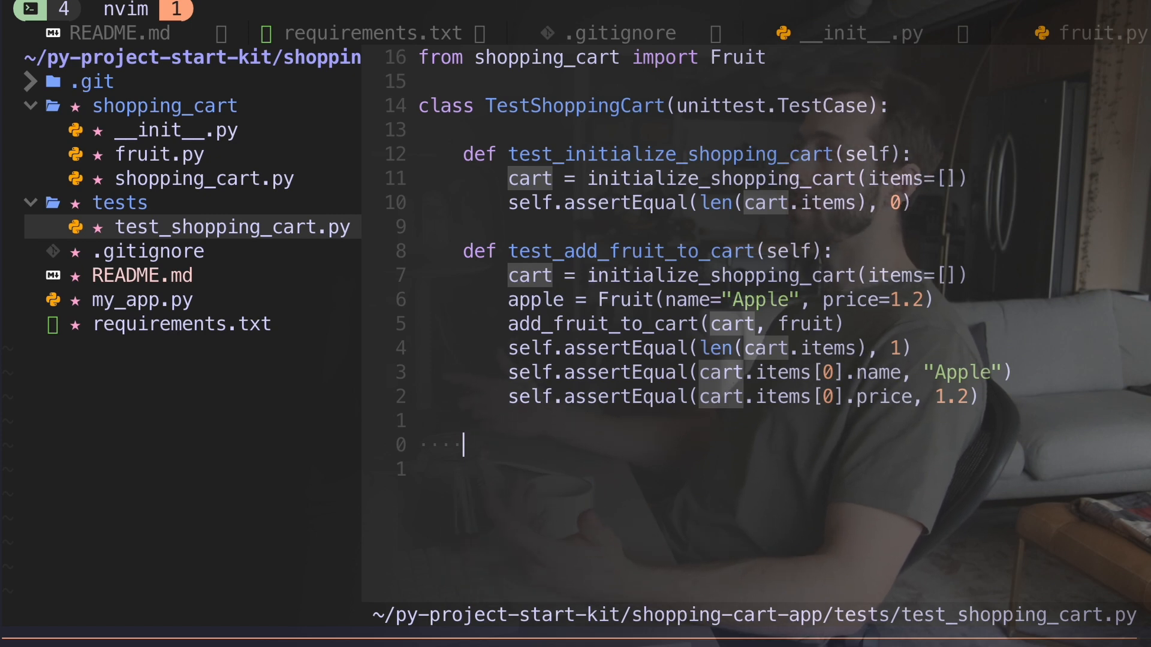
Step: Write test_remove_fruit_from_cart asserting the removed fruit and an empty cart
{"action": "type", "text": "d"}
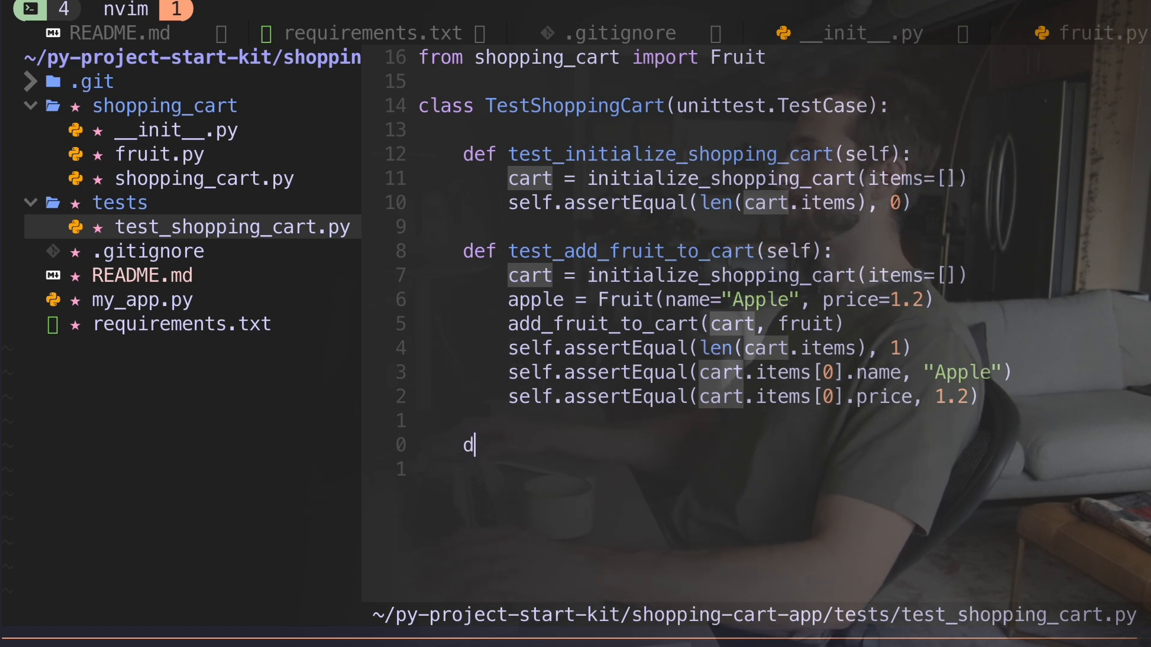
{"action": "type", "text": "ef test_remove_fruit_from_cart(self):"}
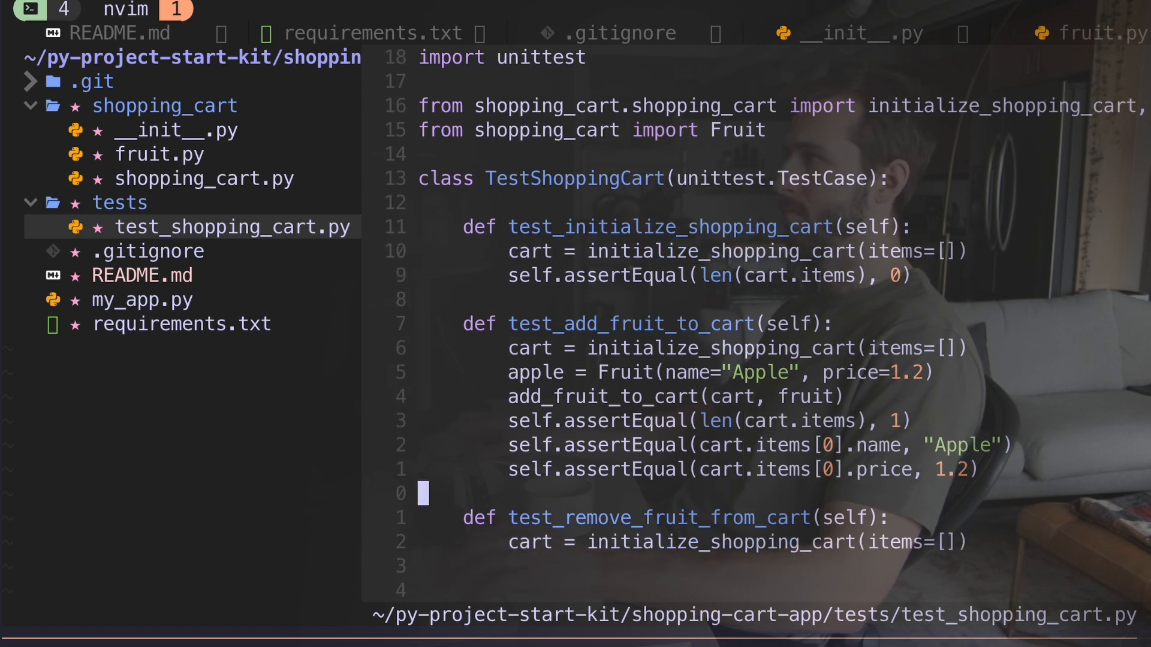
{"action": "type", "text": "removed_fruit = remove_fruit_from_cart(cart, \"Apple\""}
{"action": "type", "text": "s"}
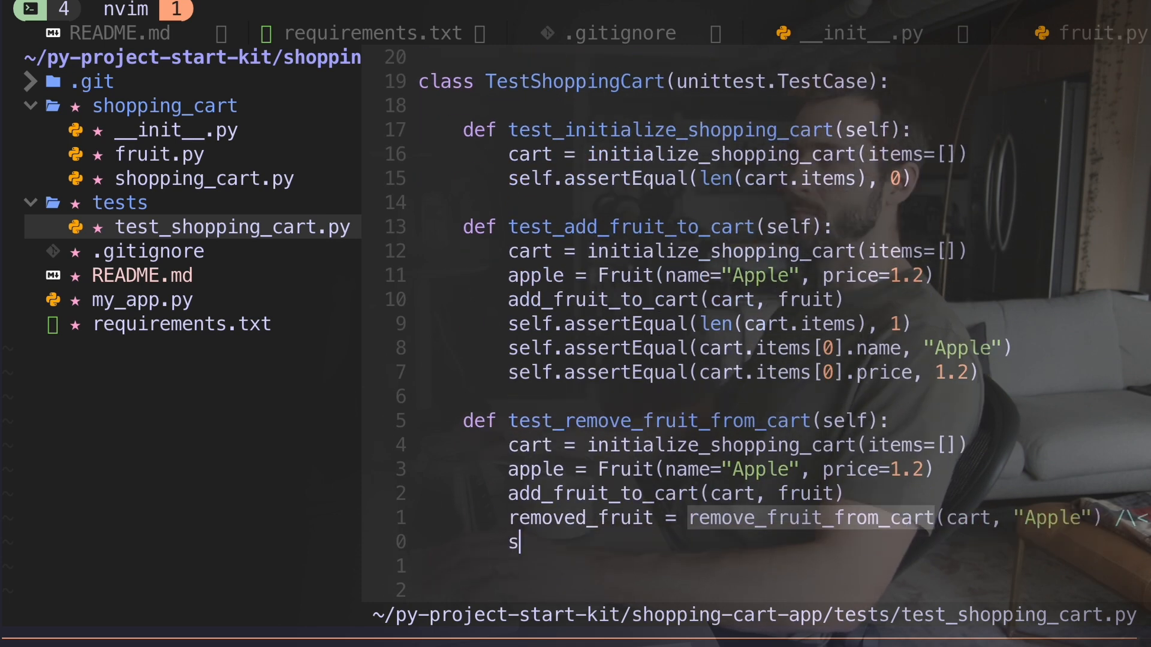
{"action": "type", "text": "elf.assertEqual(removed_fruit, \"Apple\""}
{"action": "type", "text": "self.a"}
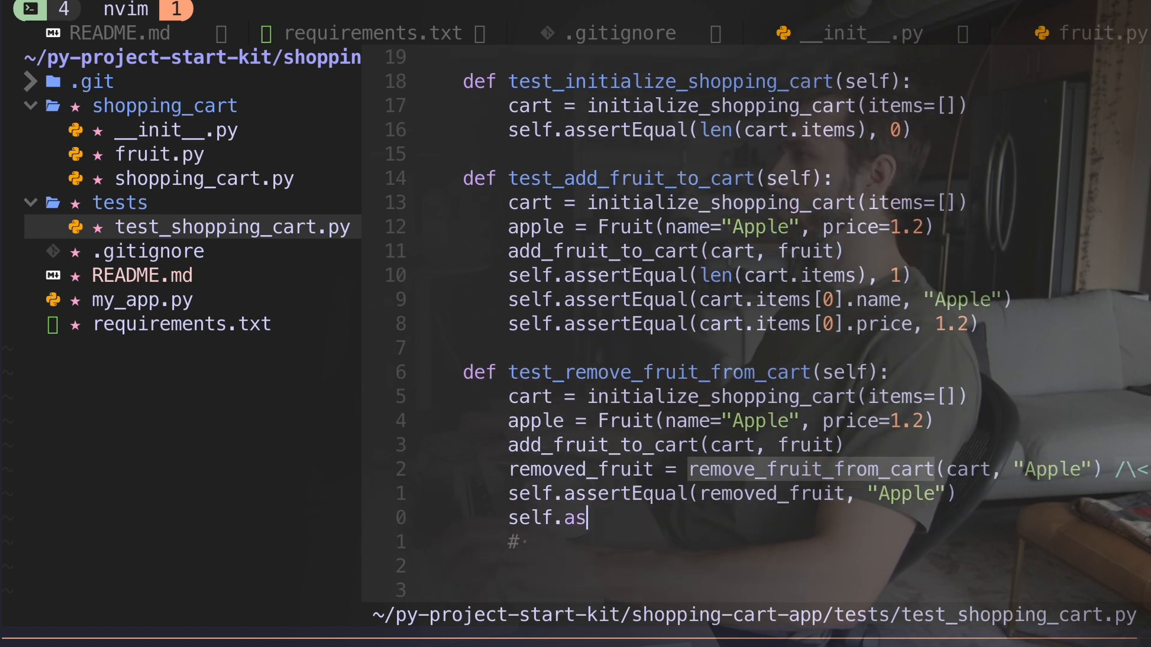
{"action": "type", "text": "sertEqual(len(cart.items), 0"}
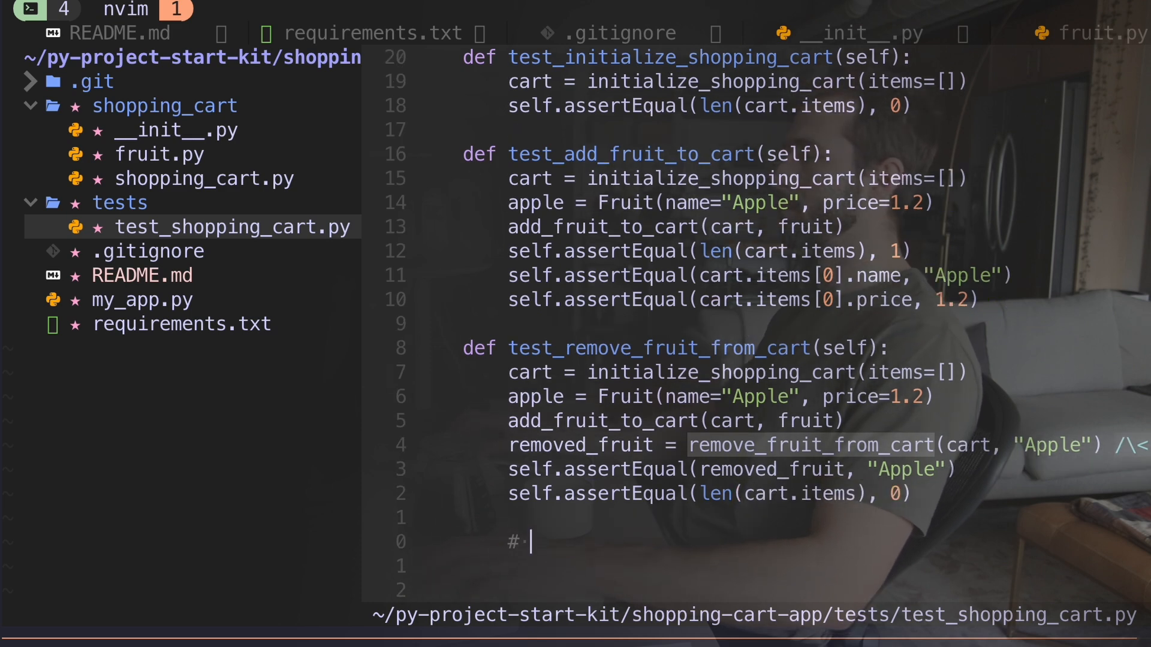
Step: Add a '# Test the null case' check with assertIsNull(removed_fruit) on second removal
{"action": "type", "text": "Test the null case"}
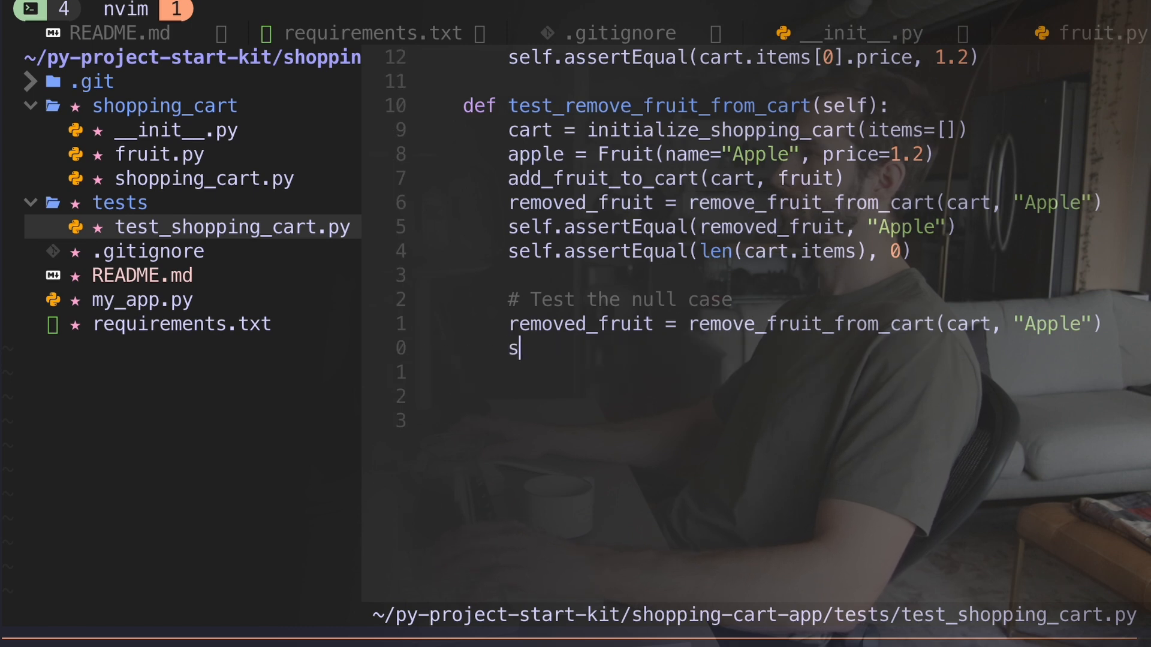
{"action": "type", "text": "elf.assertIsNull"}
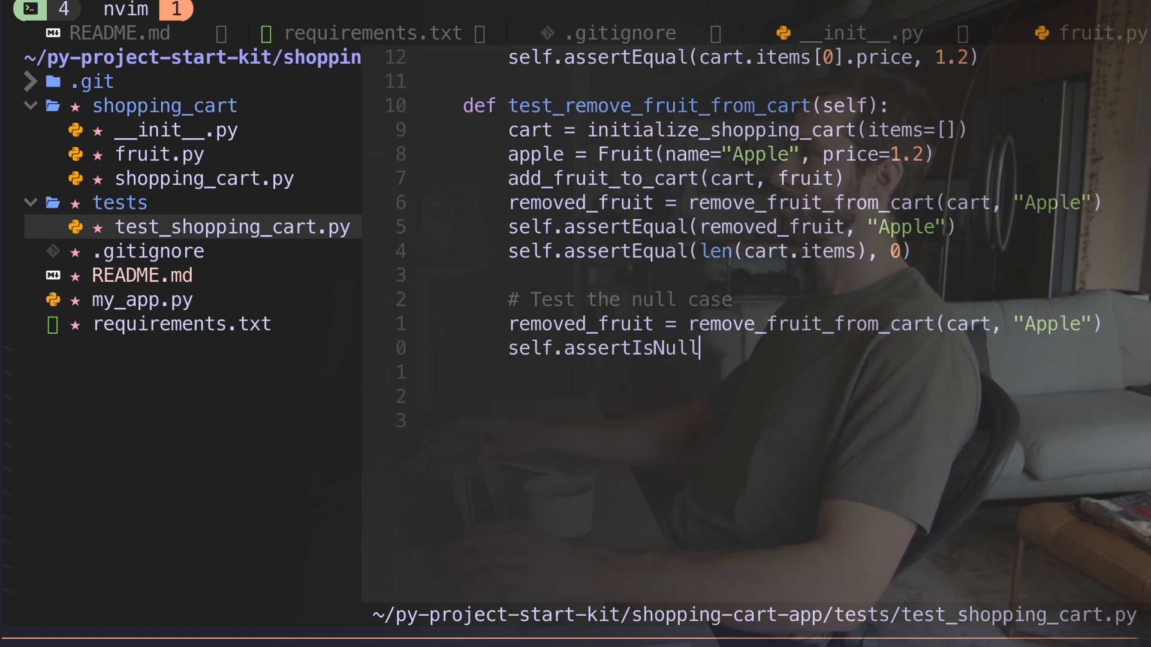
{"action": "type", "text": "(removed_fruit)"}
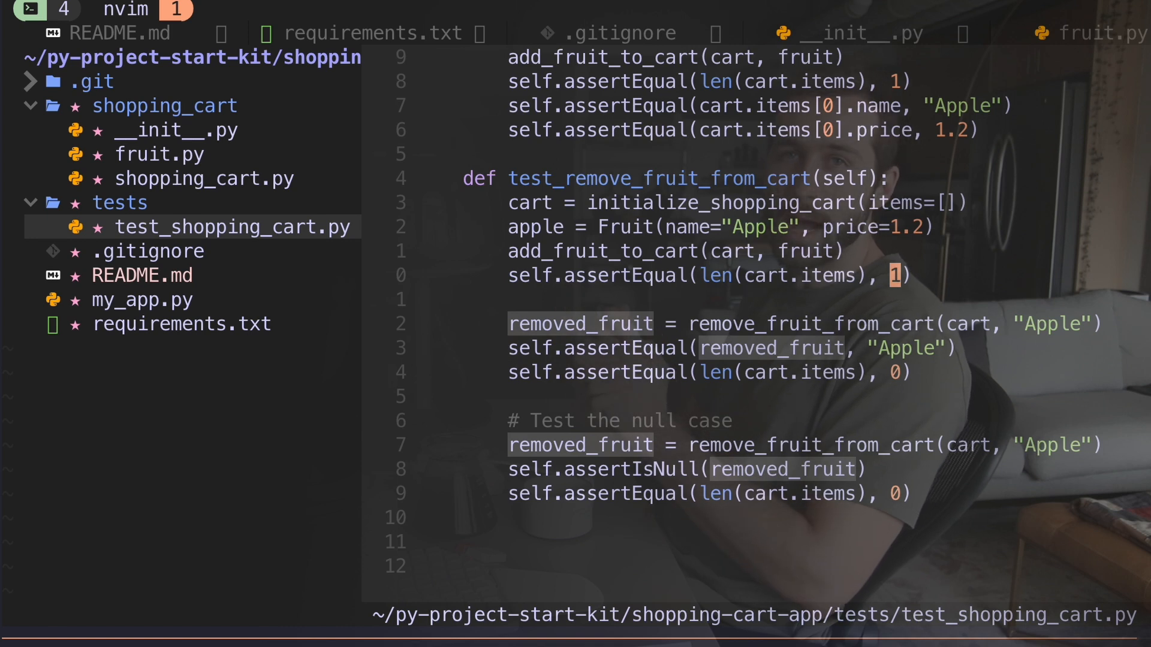
Step: Change the test's Fruit import to 'from shopping_cart.fruit import Fruit'
{"action": "scroll", "scroll_direction": "down", "scroll_amount": 3}
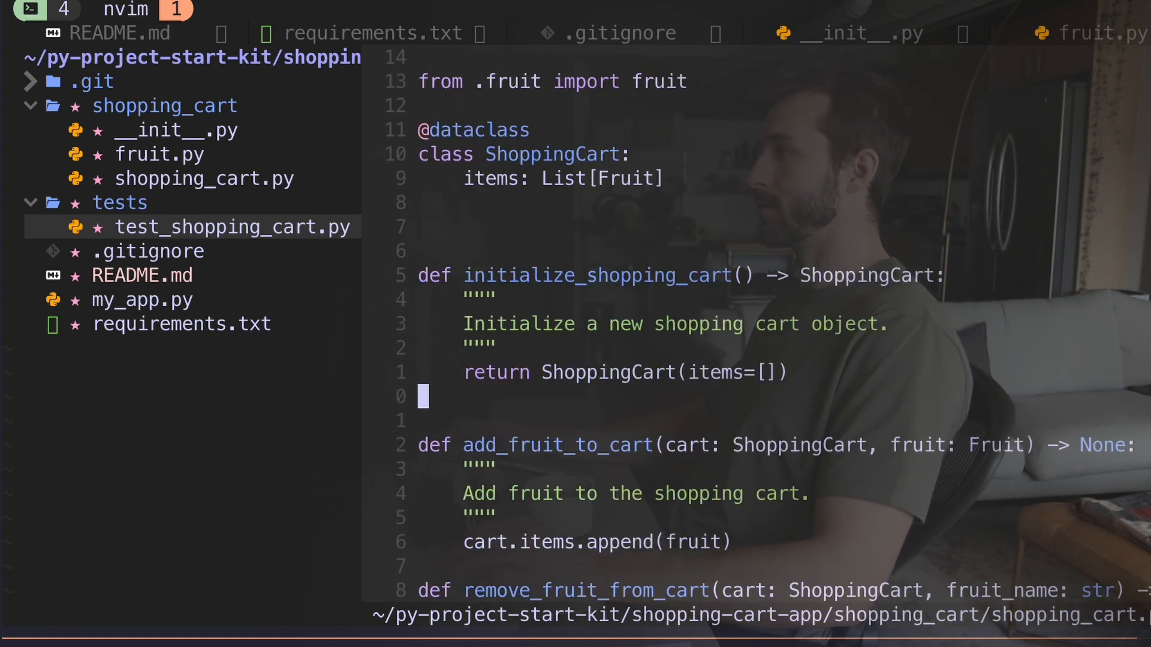
{"action": "scroll", "scroll_direction": "down", "scroll_amount": 3}
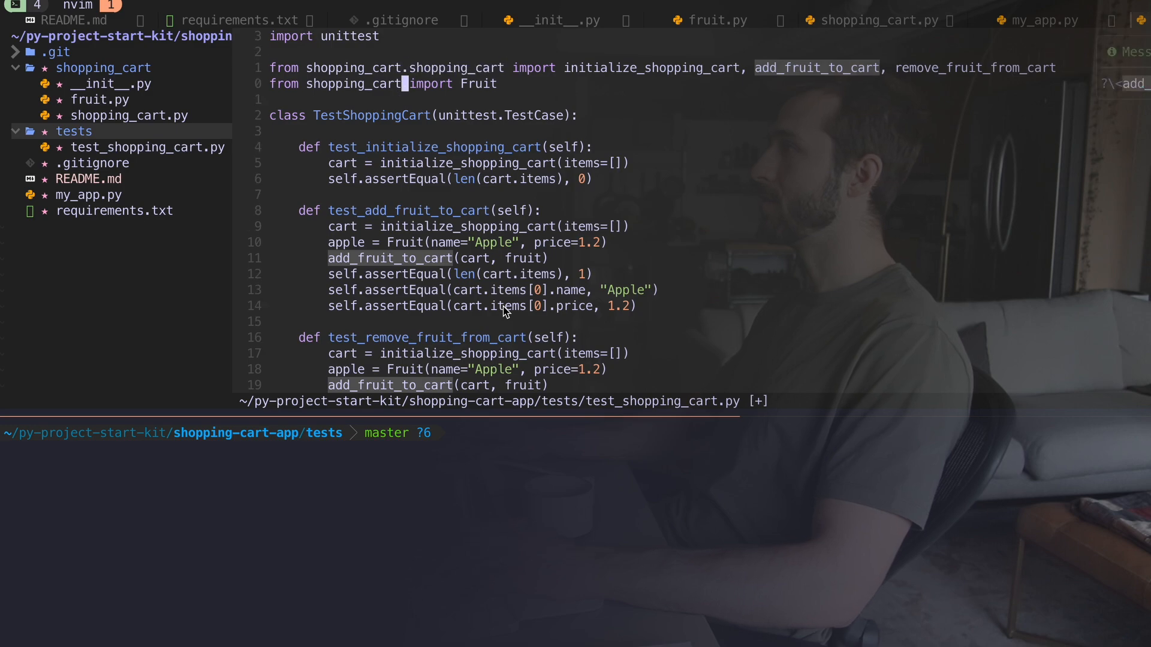
{"action": "type", "text": ".fru"}
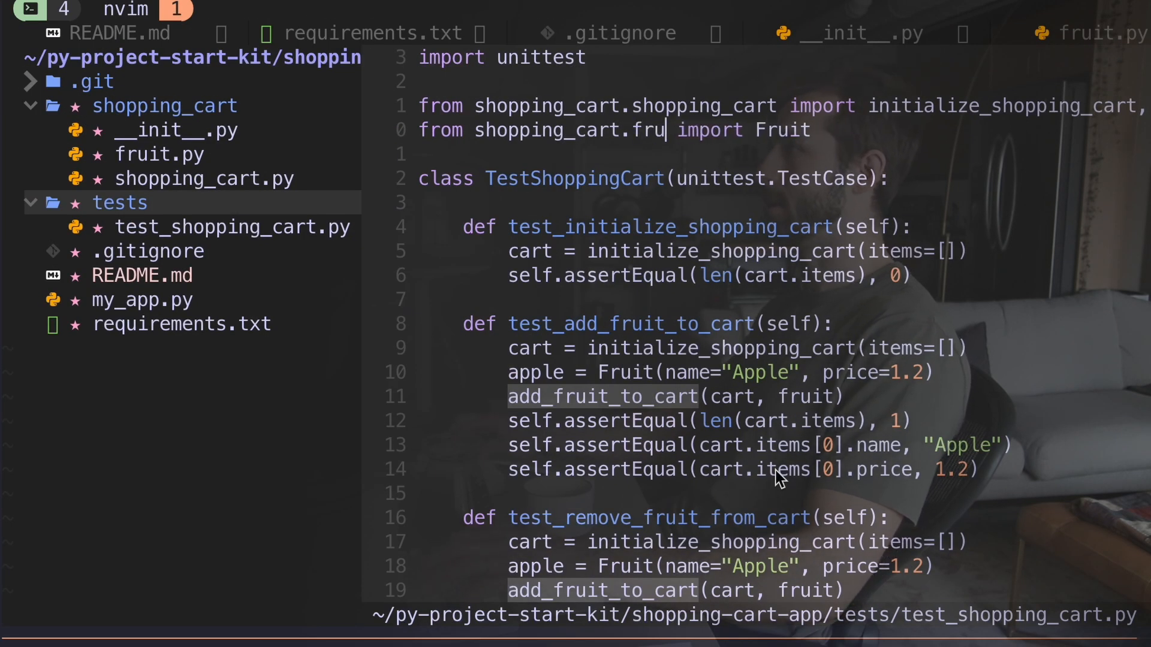
{"action": "type", "text": "it"}
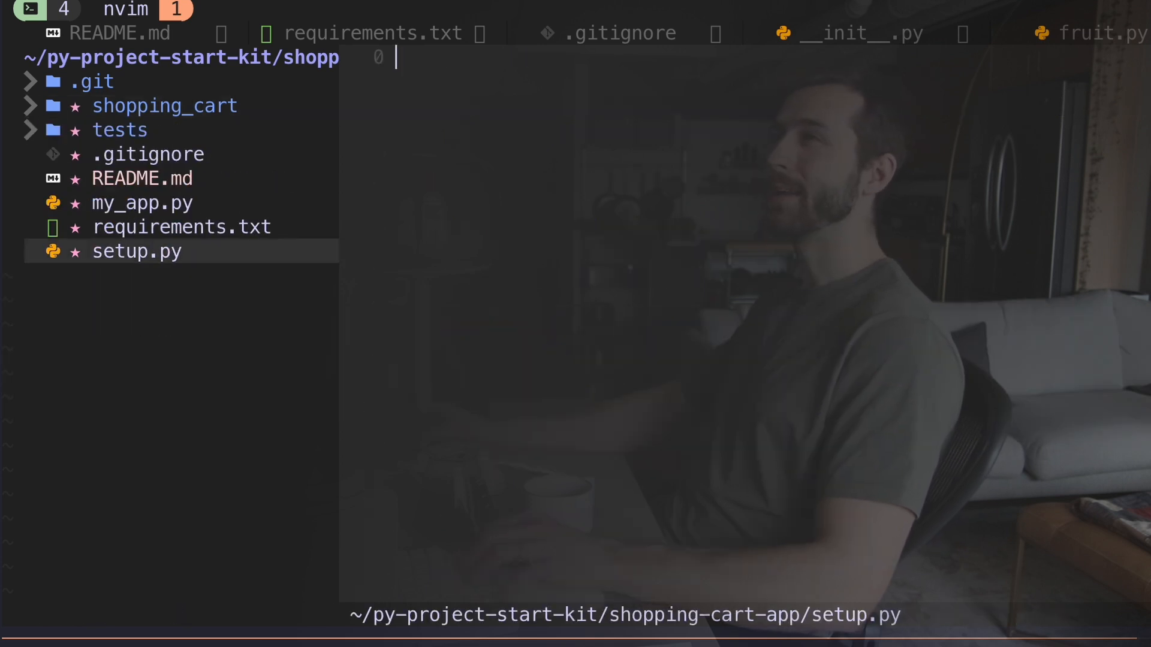
Step: Write 'from setuptools import setup, find_packages' in the new root setup.py
{"action": "type", "text": "from setuptools import setup, find_packages"}
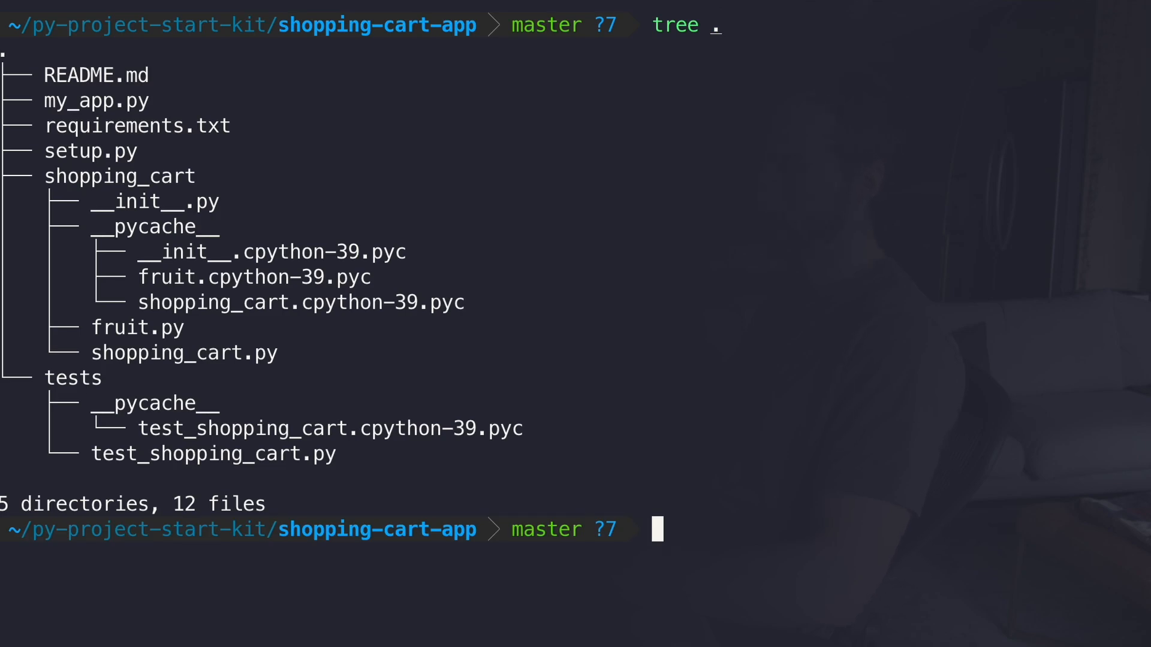
Step: Run 'python -m pip install -e .' and confirm shopping_cart-1.1 installed
{"action": "type", "text": "python -m pip ins"}
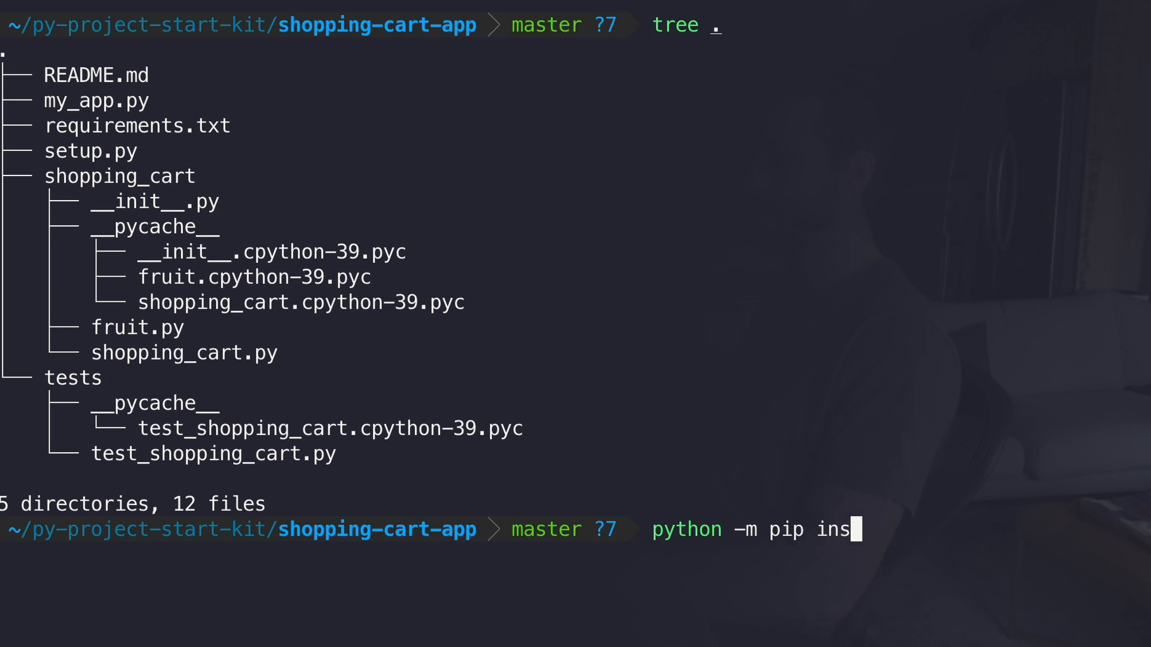
{"action": "type", "text": "tall -e ."}
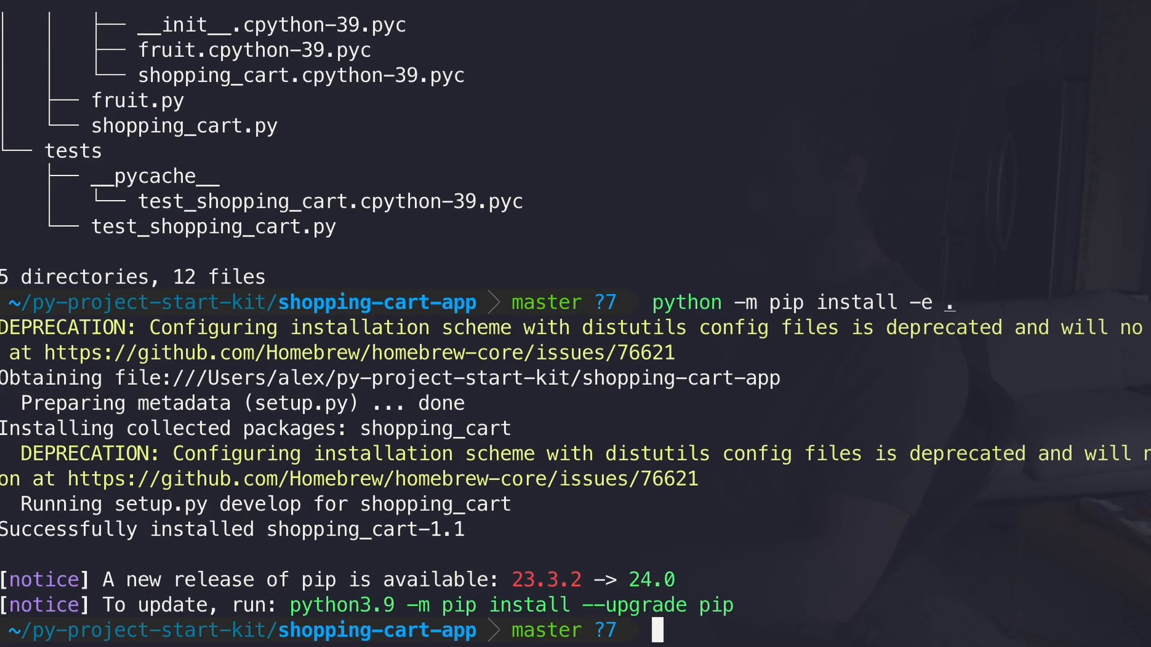
{"action": "mouse_move", "coordinate": [447, 524]}
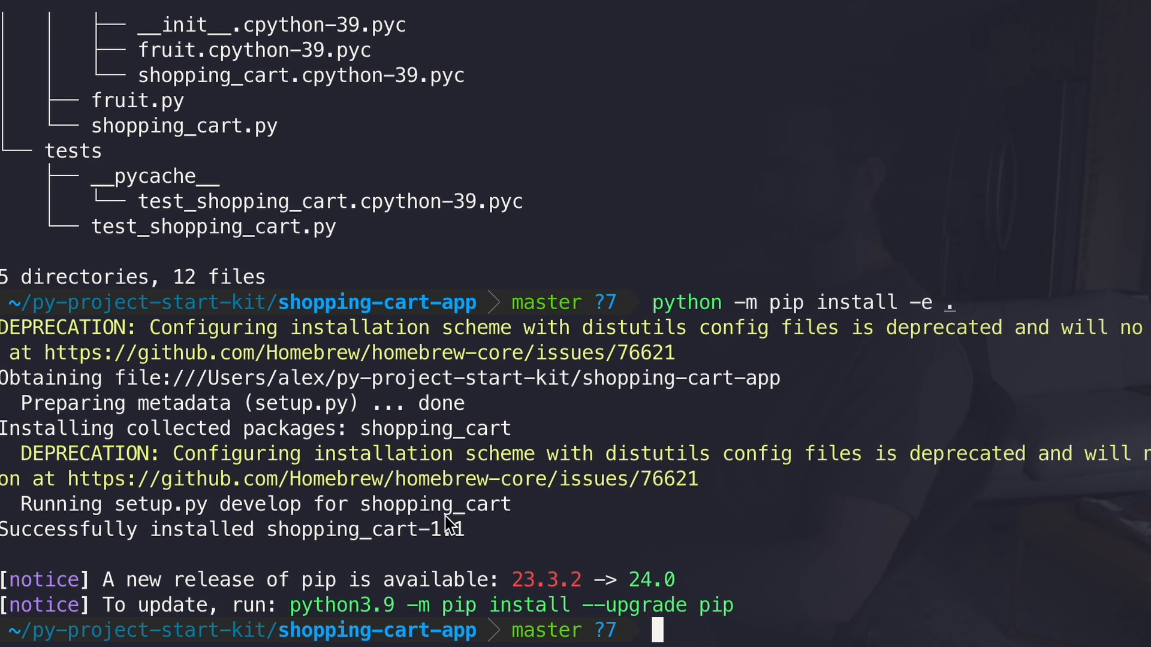
{"action": "double_click", "coordinate": [363, 529]}
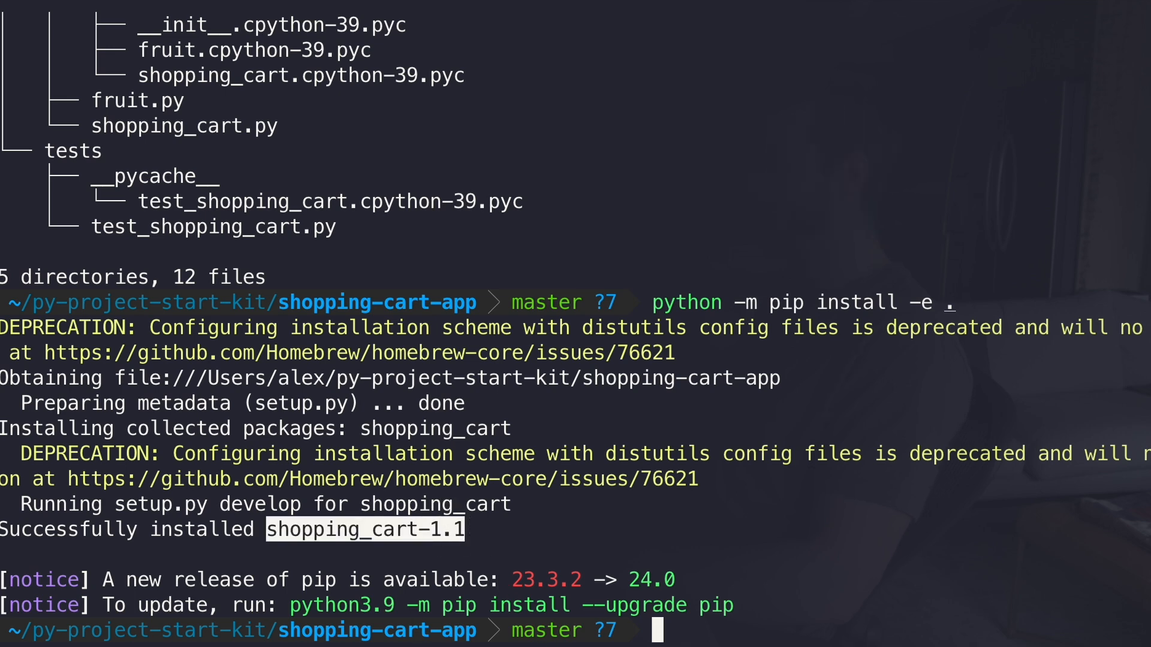
Step: cd into tests and run 'python -m unittest test_shopping_cart.py' (3 tests, 2 errors)
{"action": "type", "text": "cd tests"}
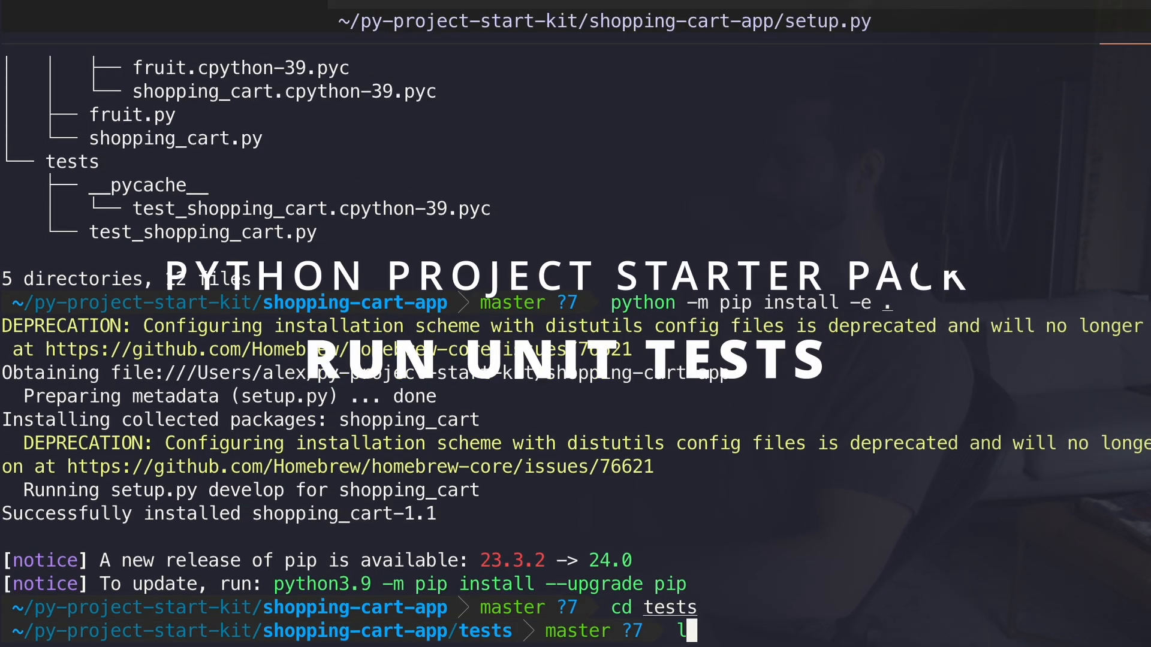
{"action": "key", "text": "Return"}
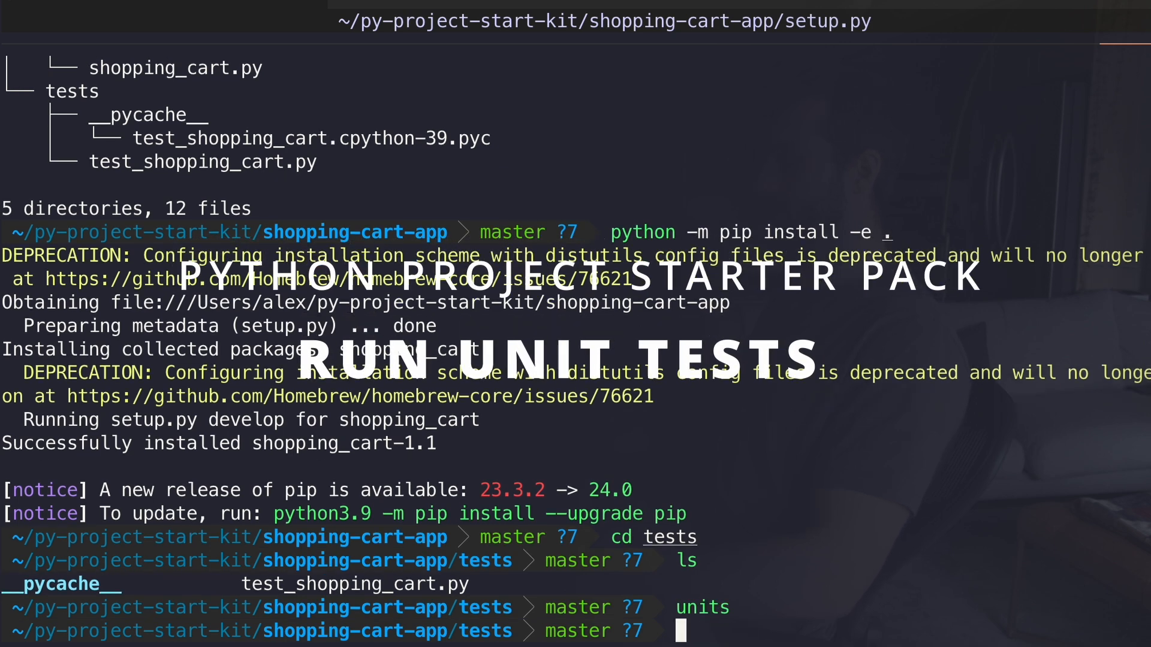
{"action": "type", "text": "python -m uni"}
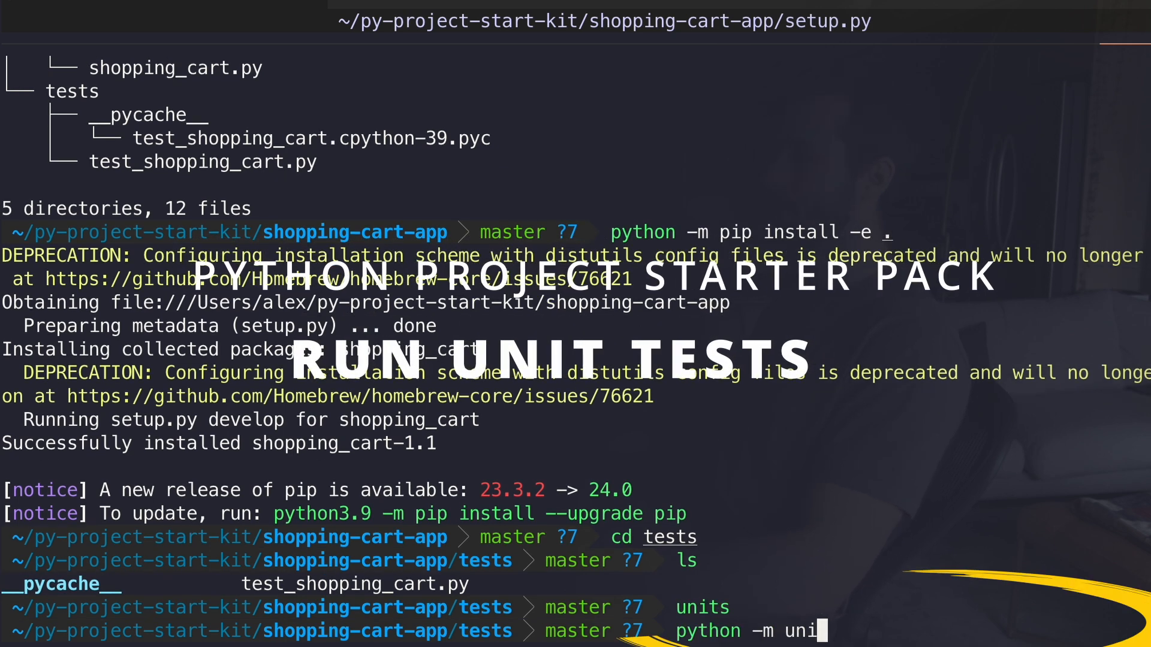
{"action": "type", "text": "ttest"}
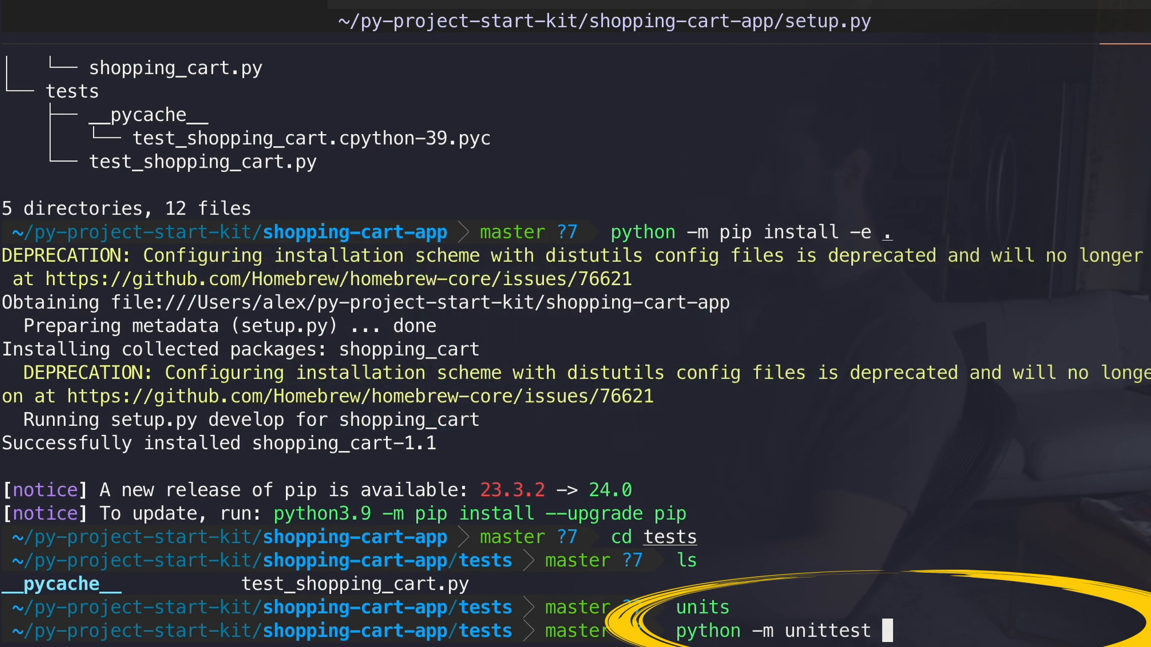
{"action": "type", "text": "test_shopping_cart.py"}
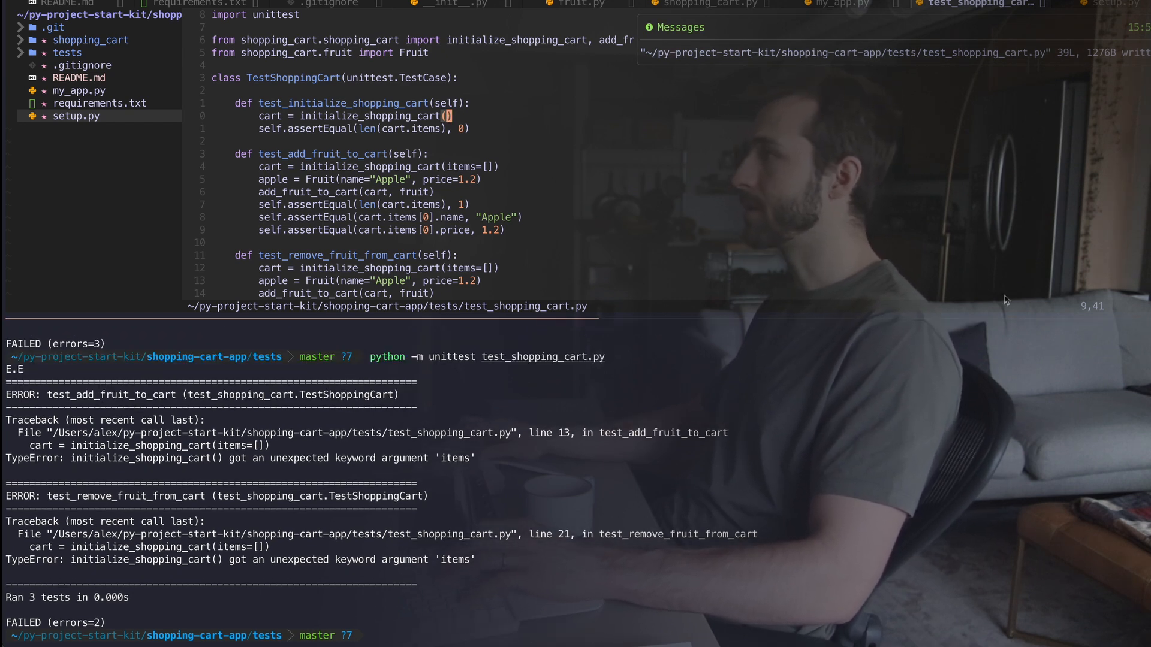
Step: Fix the initialize_shopping_cart calls so all 3 tests pass with OK
{"action": "type", "text": "cart."}
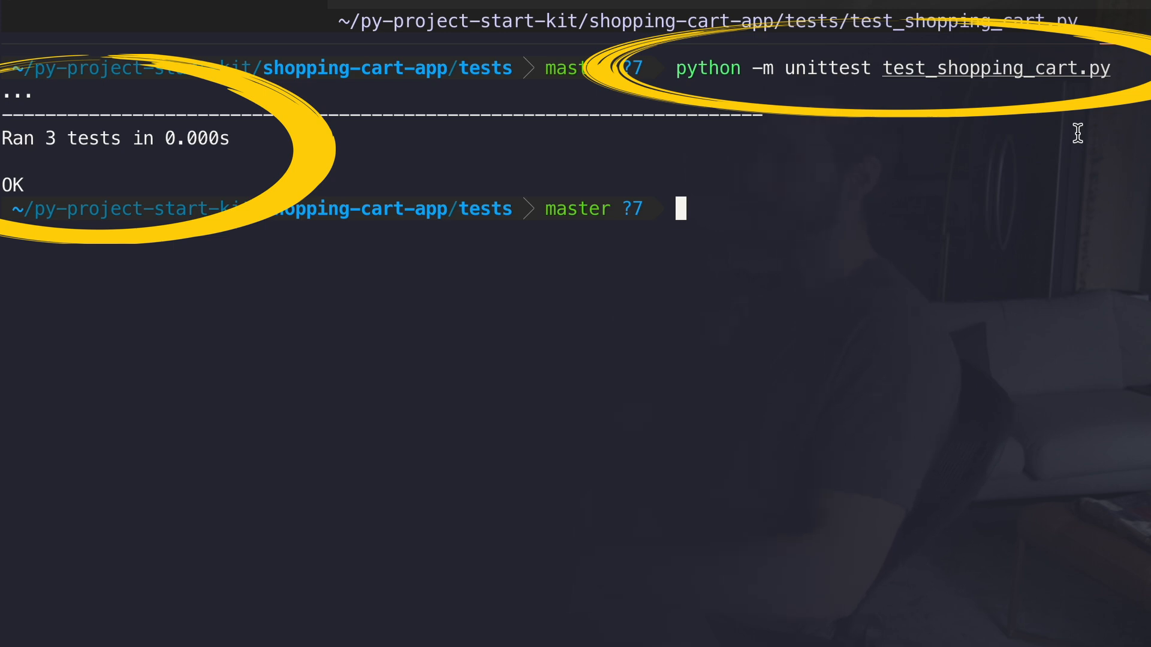
Step: Rerun the unittest command and set the README install line to 'python -m pip install -e .'
{"action": "type", "text": "python -m unittest test_shopping_cart.py"}
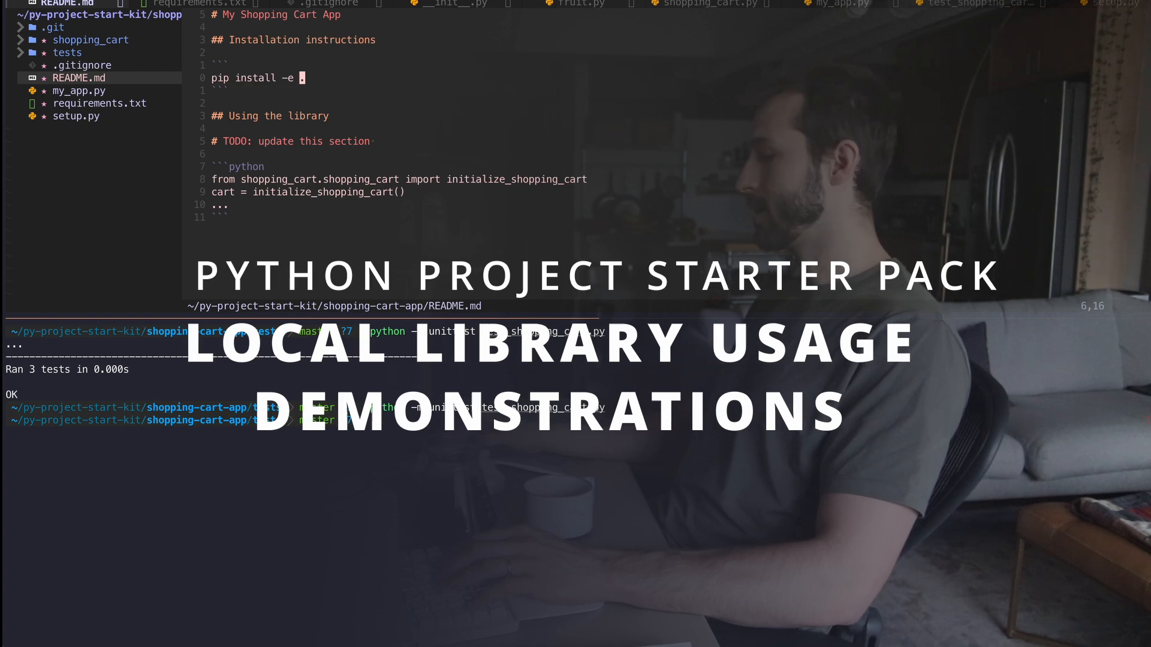
{"action": "type", "text": "python -m"}
{"action": "left_click", "coordinate": [496, 420]}
{"action": "type", "text": "ls"}
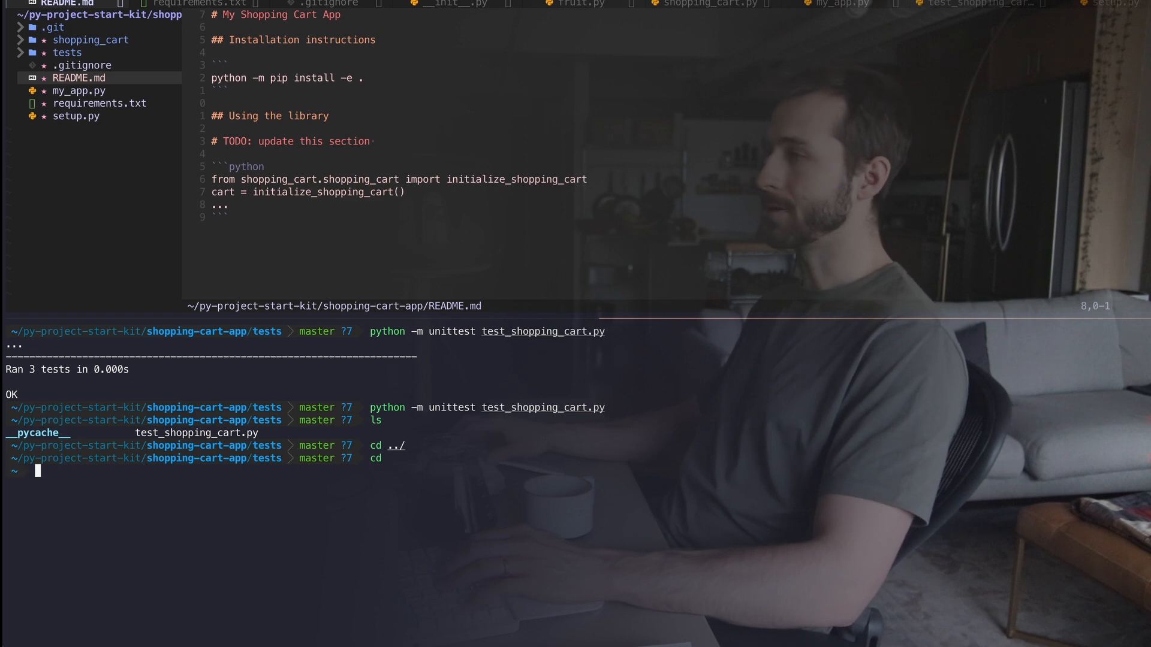
Step: In the Python REPL, import Fruit from shopping_cart.fruit and build an apple Fruit
{"action": "type", "text": "python"}
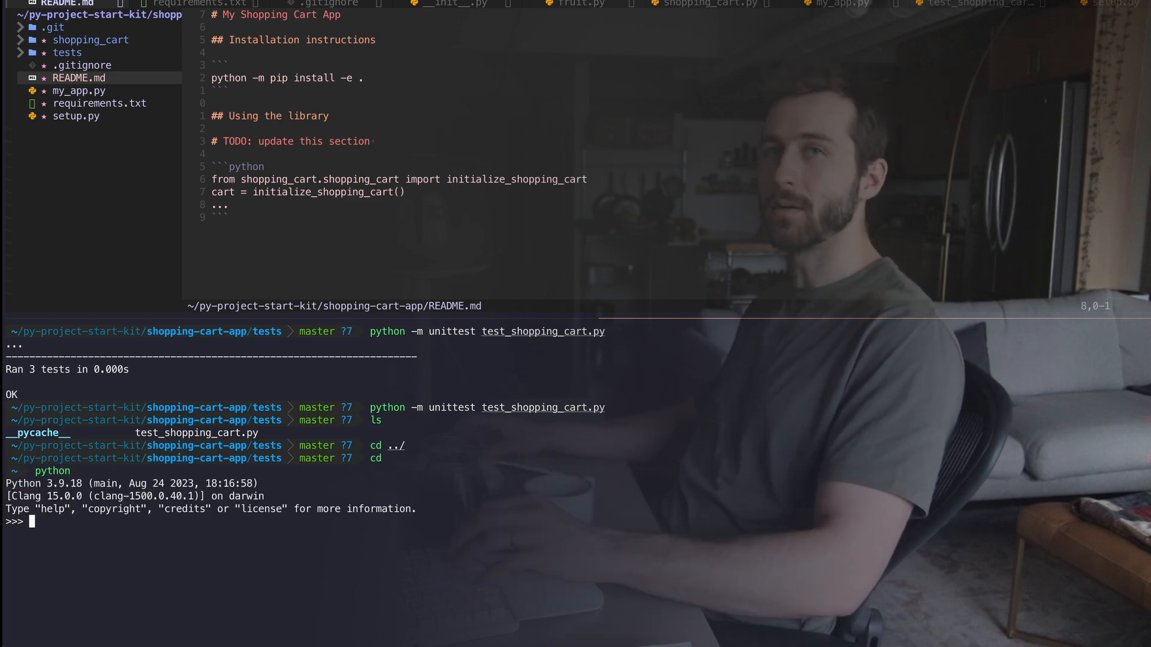
{"action": "type", "text": "from shopping_cart.shopping_cart import ShoppingCart"}
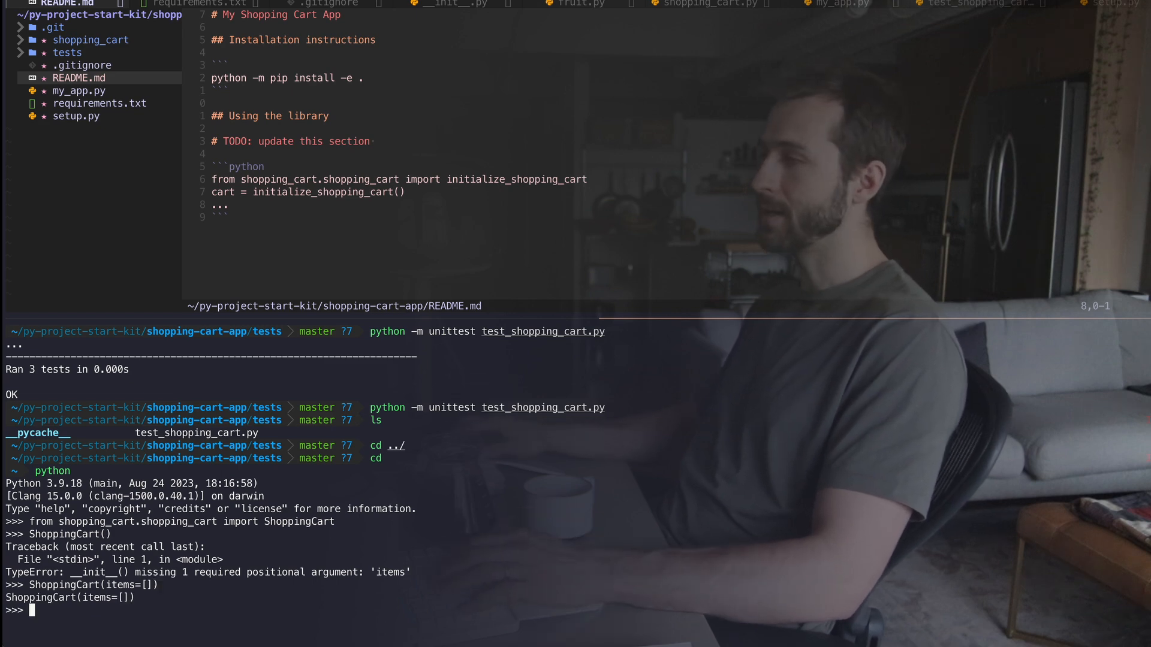
{"action": "type", "text": "from shopping_cart.fruit import Fruit"}
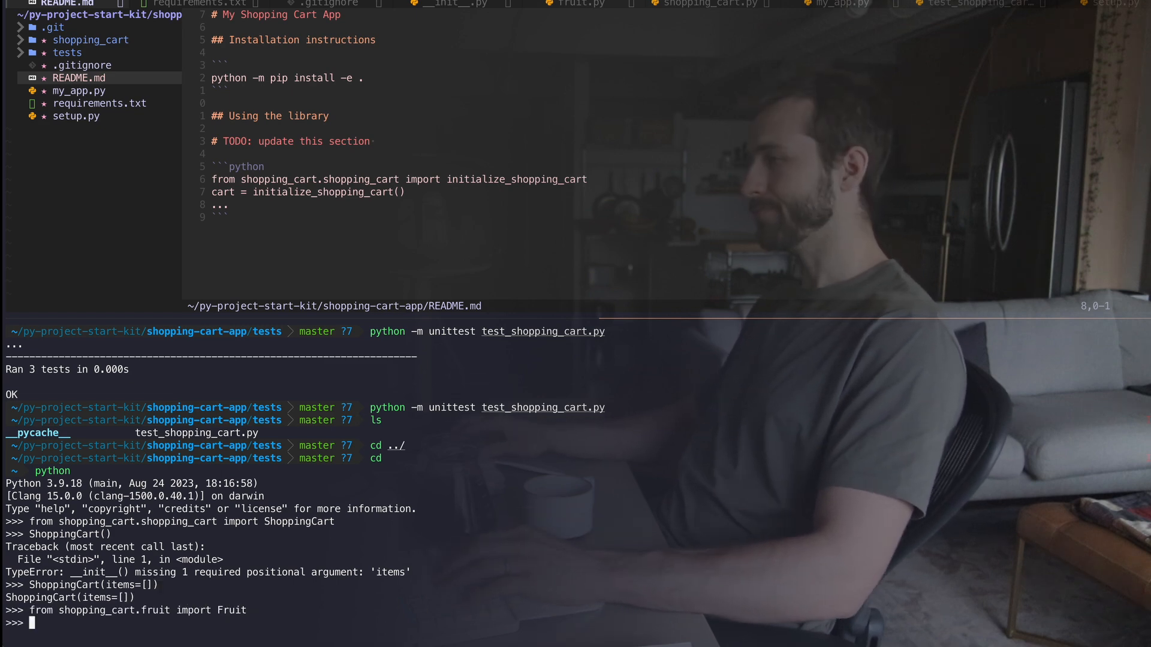
{"action": "type", "text": "apple = Fruit(\"apple\")"}
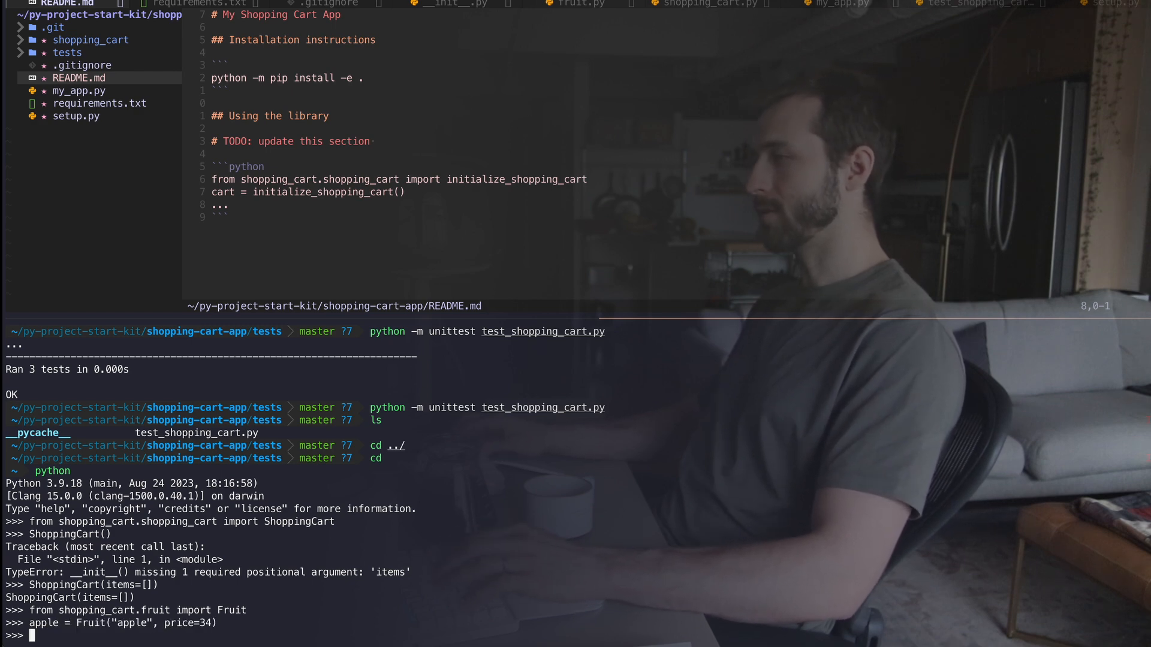
{"action": "type", "text": "apple"}
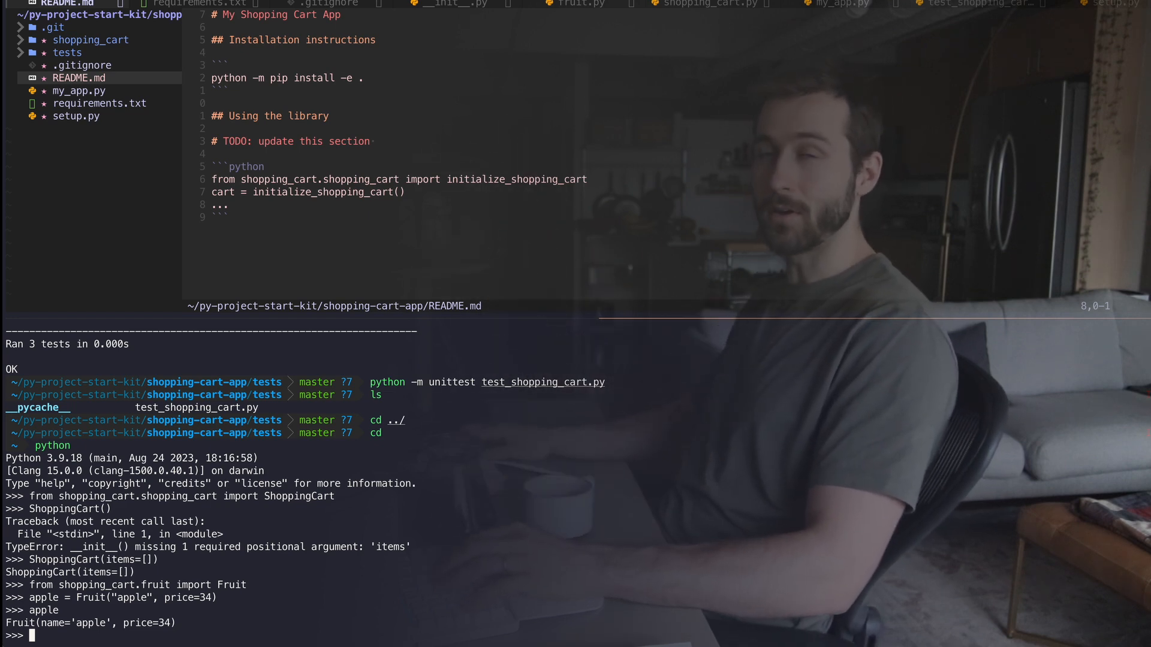
Step: From the home folder run python -c "import shopping_cart" and move to ~/Downloads
{"action": "type", "text": "pwd"}
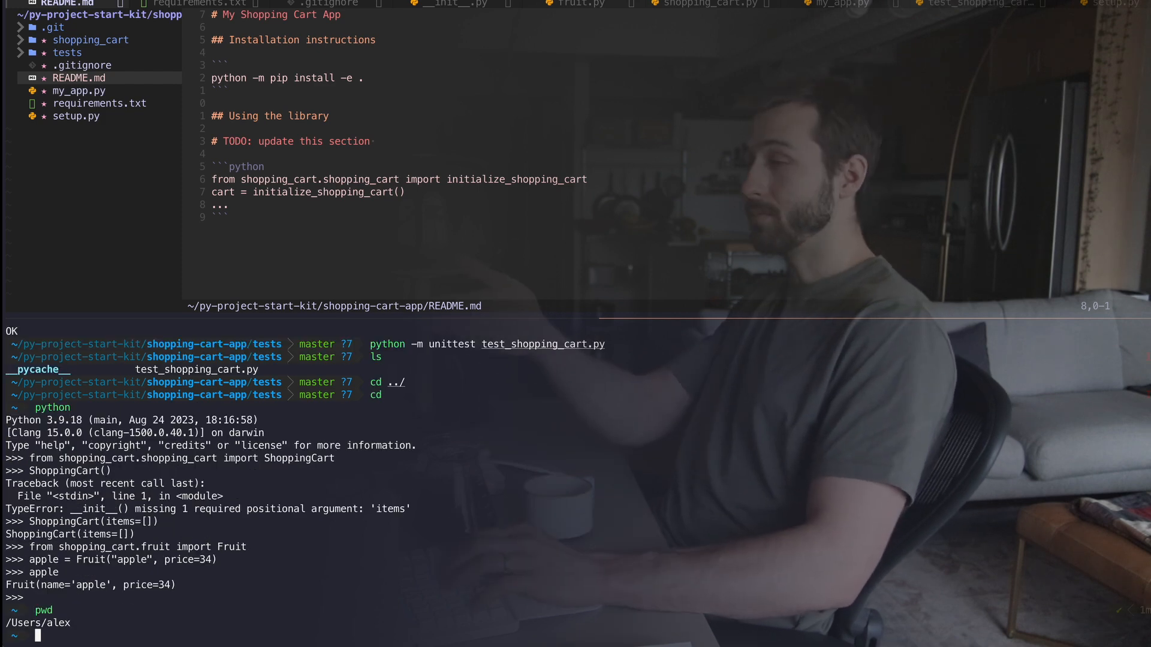
{"action": "type", "text": "python -c \"i"}
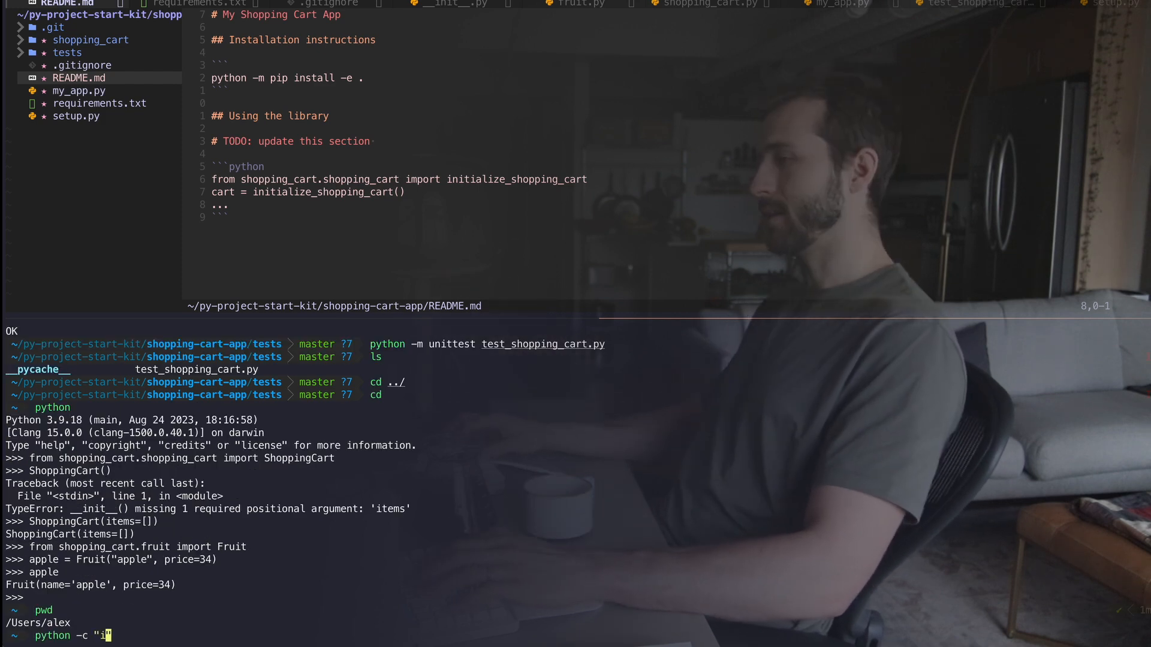
{"action": "type", "text": "mport s"}
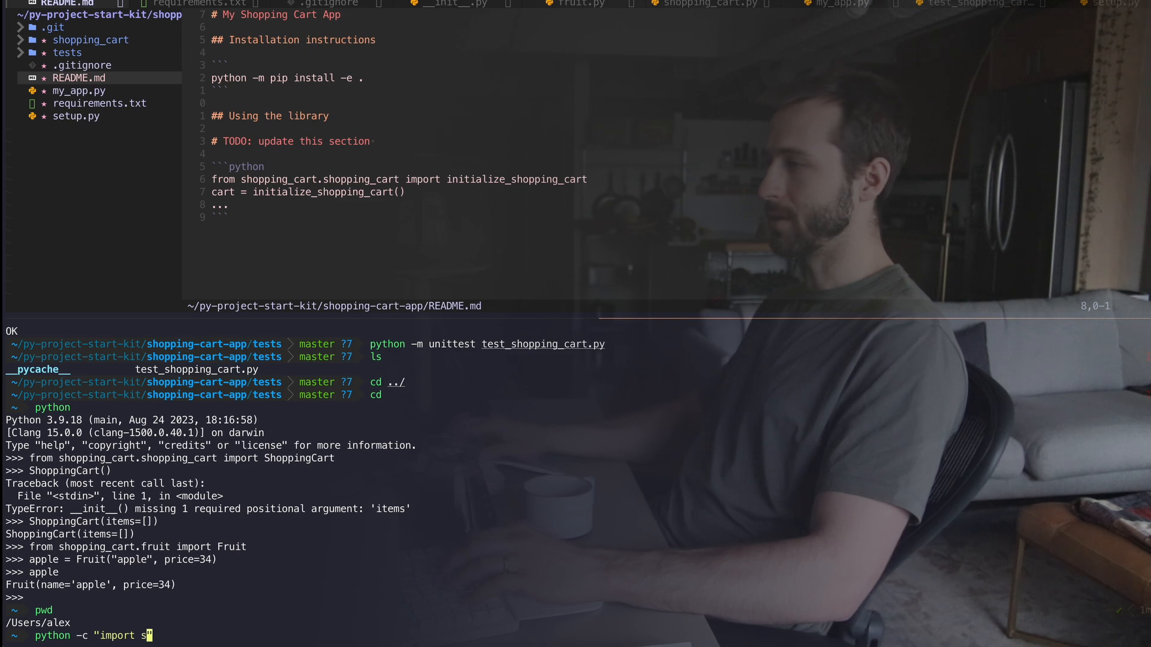
{"action": "type", "text": "hopping_cart"}
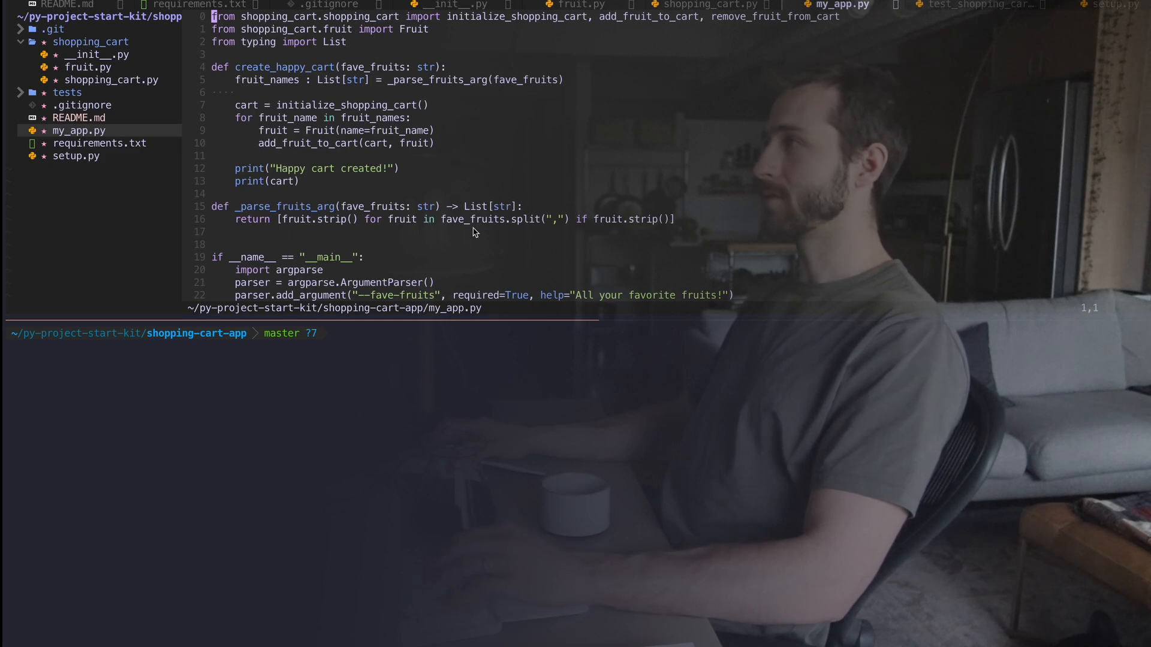
{"action": "type", "text": "cp my_app.py ~/Dow"}
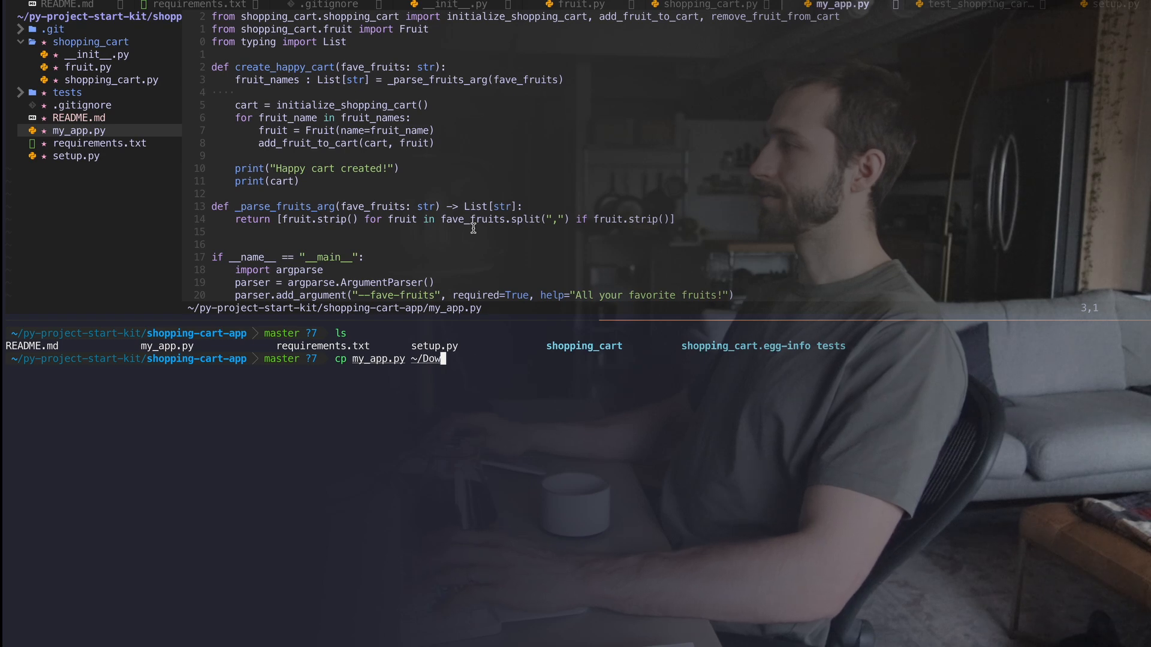
{"action": "type", "text": "cd ~/Downloads/"}
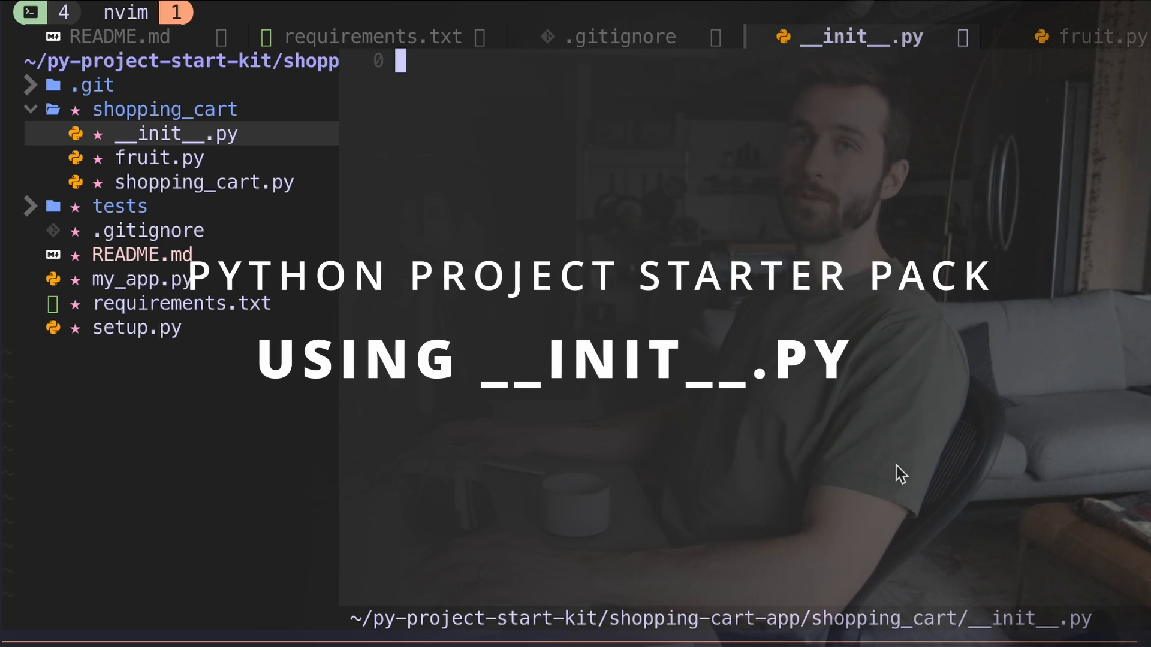
Step: Add 'from .fruit import Fruit' to __init__.py and check the import with python -c
{"action": "type", "text": "from .fruit import"}
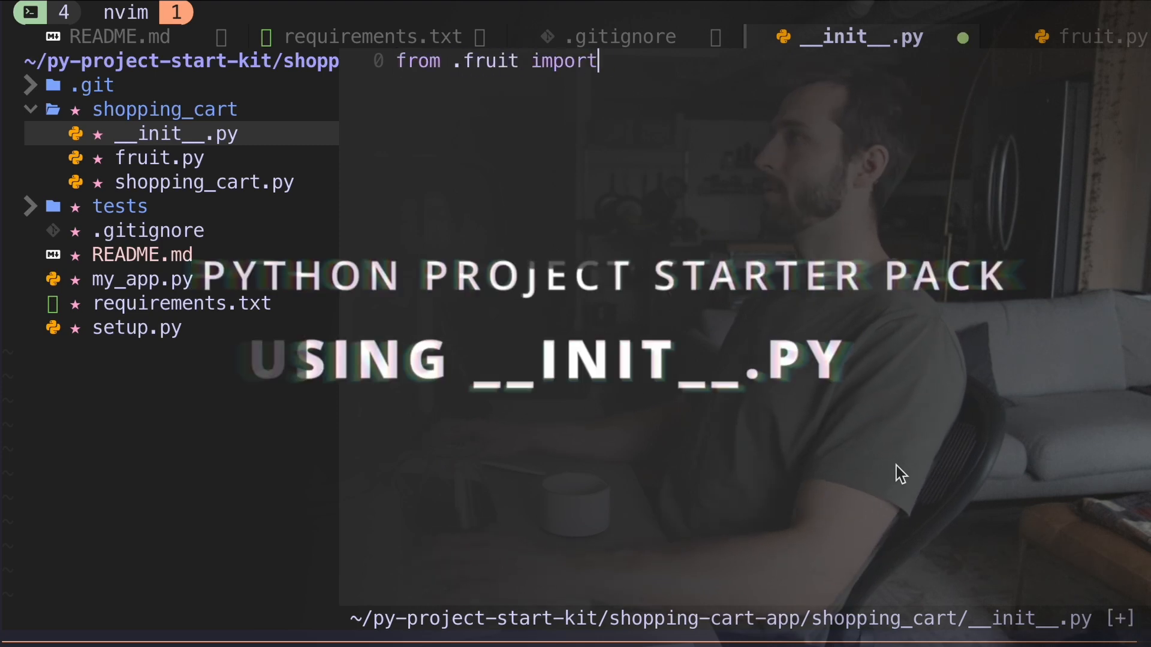
{"action": "type", "text": "Fruit"}
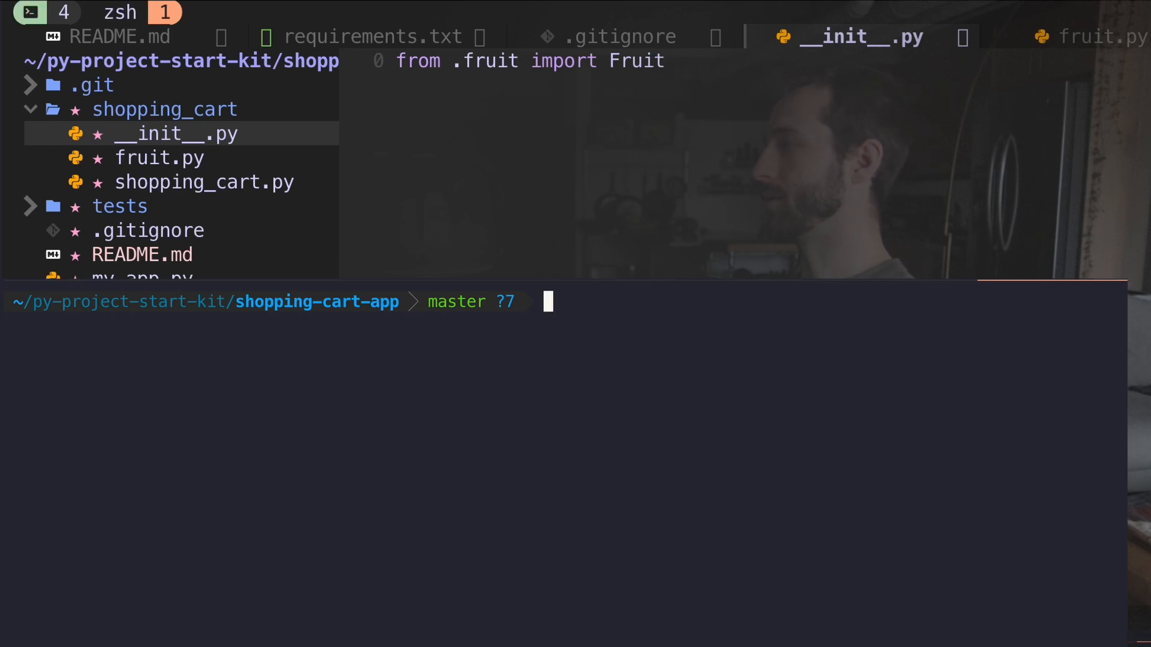
{"action": "type", "text": "python -c"}
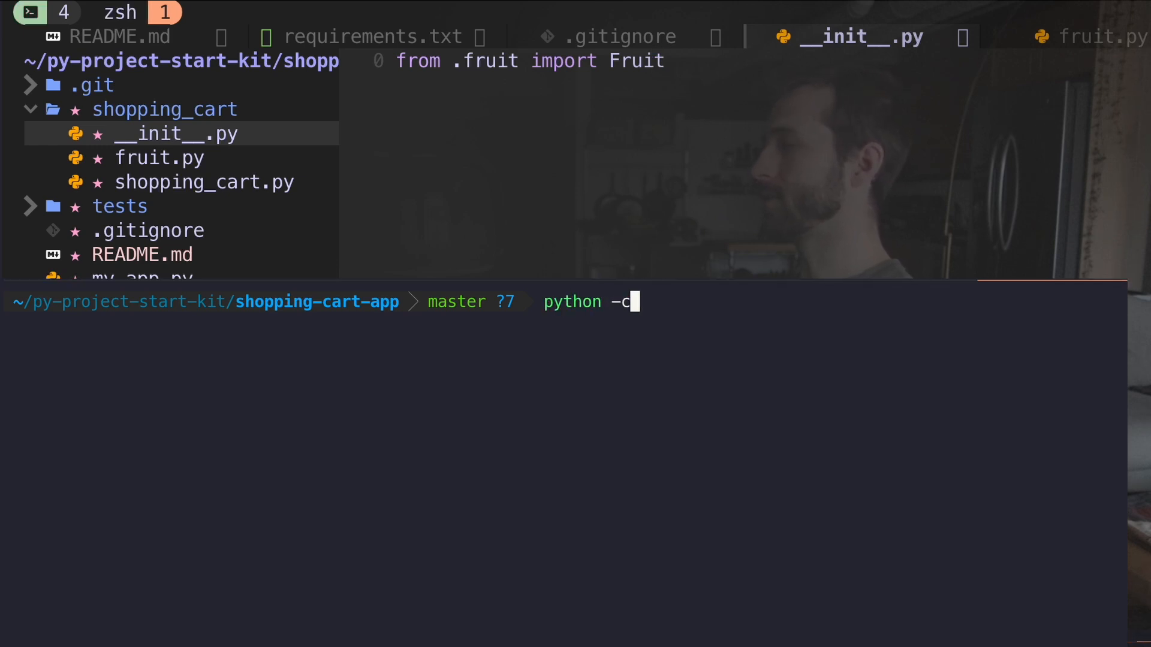
{"action": "type", "text": "\"from shopping_cart.fruit i\""}
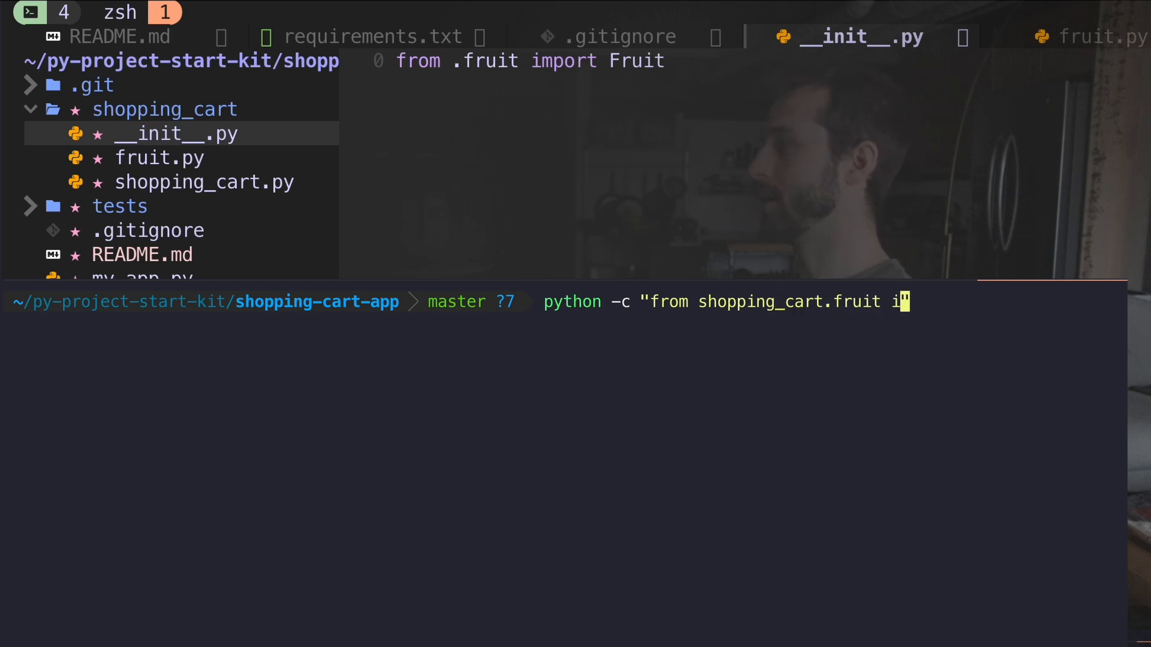
{"action": "type", "text": "mport Fruti"}
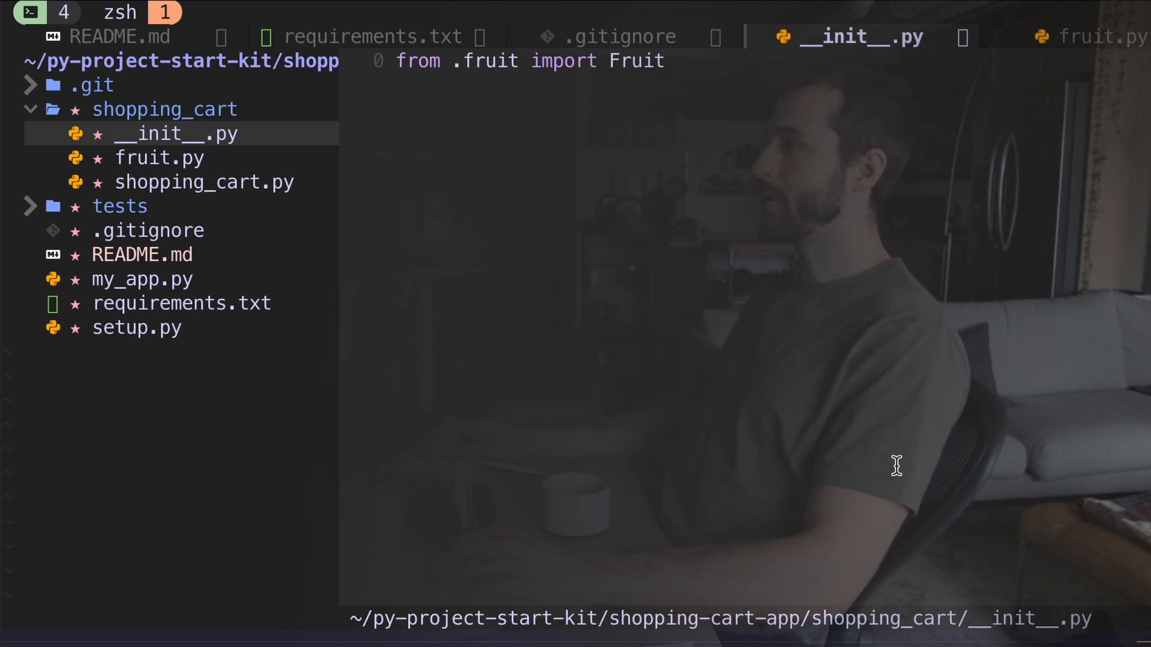
Step: Import initialize_shopping_cart and the cart functions from shopping_cart.shopping_cart, then update my_app.py
{"action": "left_click", "coordinate": [159, 157]}
{"action": "type", "text": "/init"}
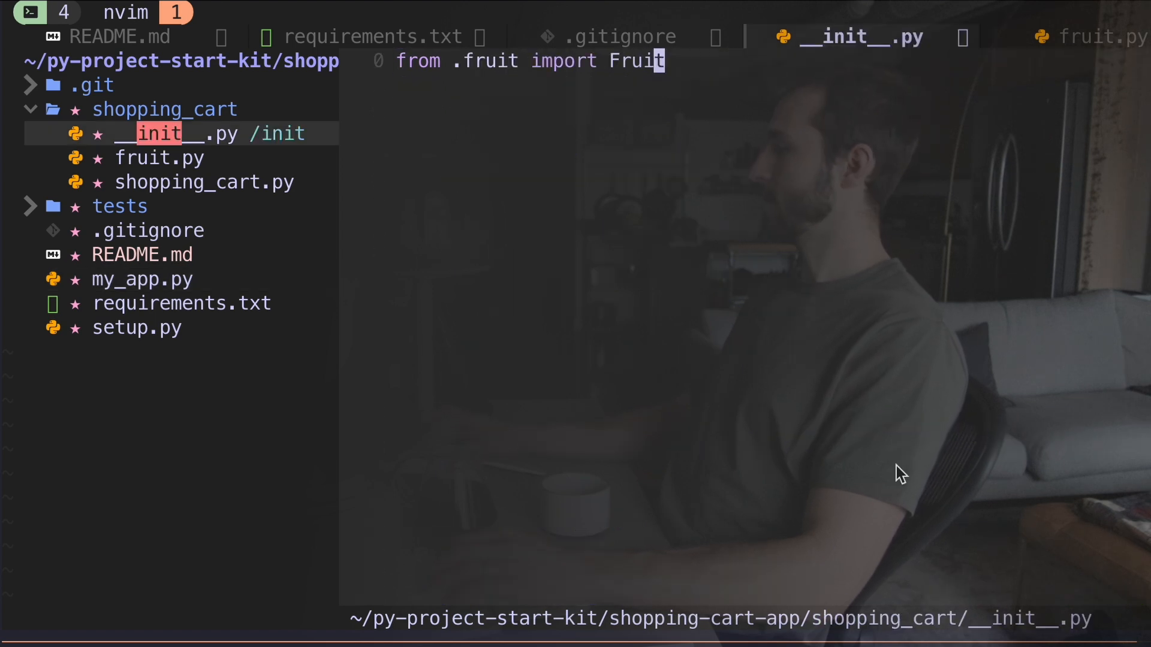
{"action": "type", "text": "from shopping_cart.shopping_cart import initialize_shopping_cart, a"}
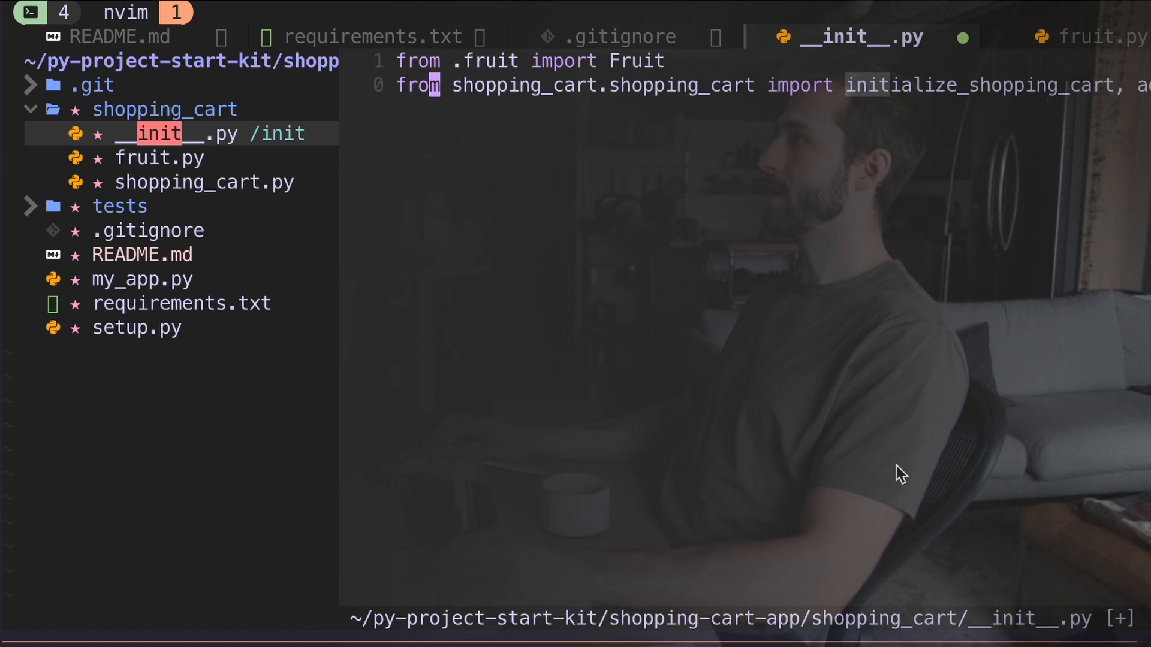
{"action": "type", "text": "c"}
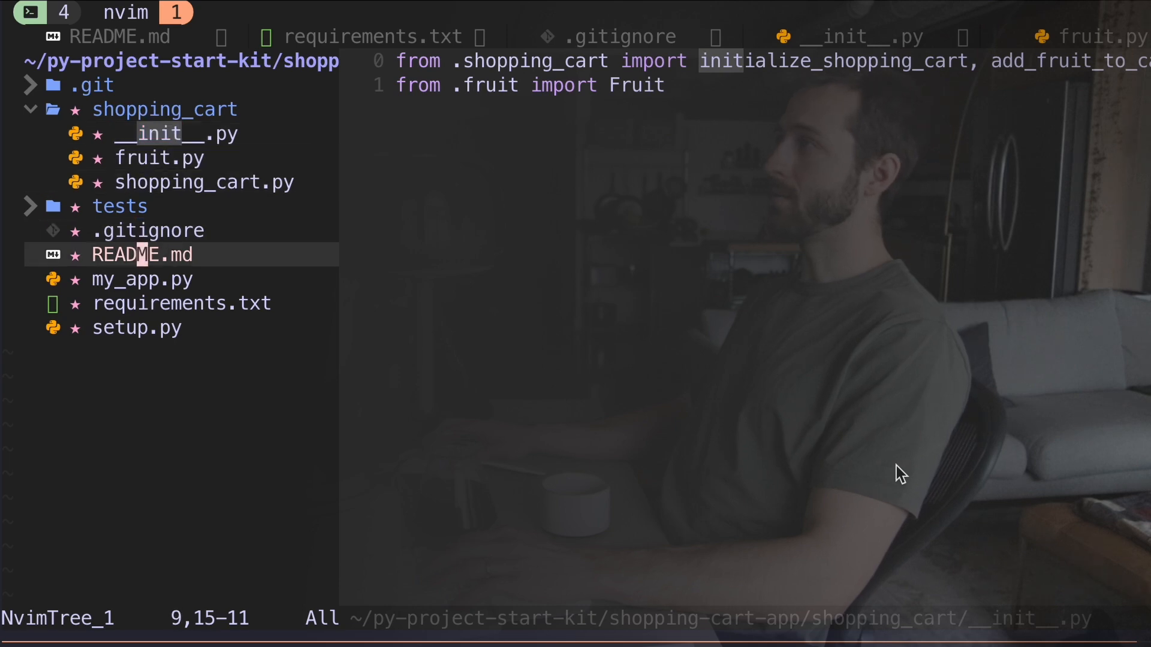
{"action": "left_click", "coordinate": [141, 279]}
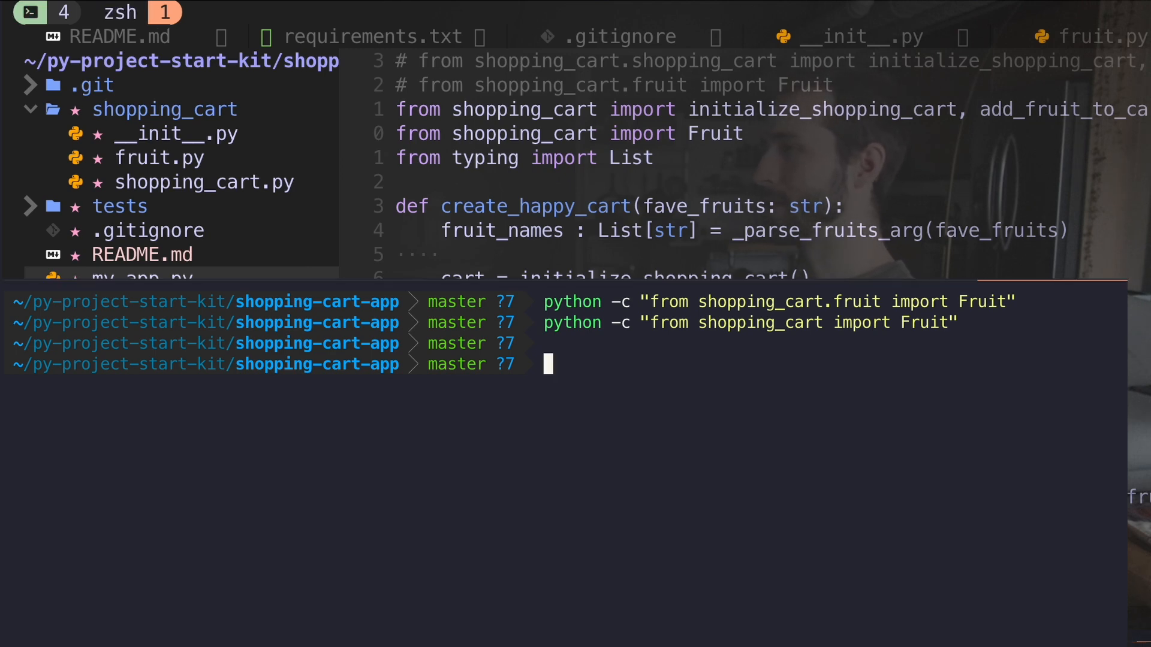
Step: Copy my_app.py to ~/Downloads and run it with --fave-fruits "banana,blueberry"
{"action": "type", "text": "cp"}
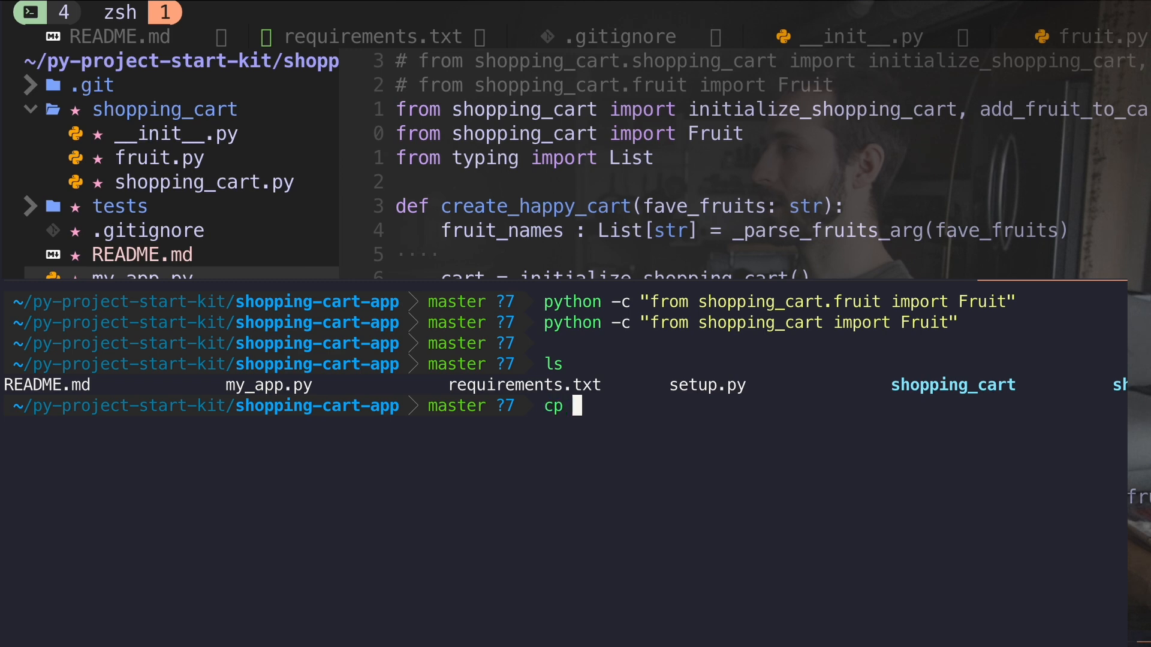
{"action": "type", "text": "my_app.py ~/Downloads"}
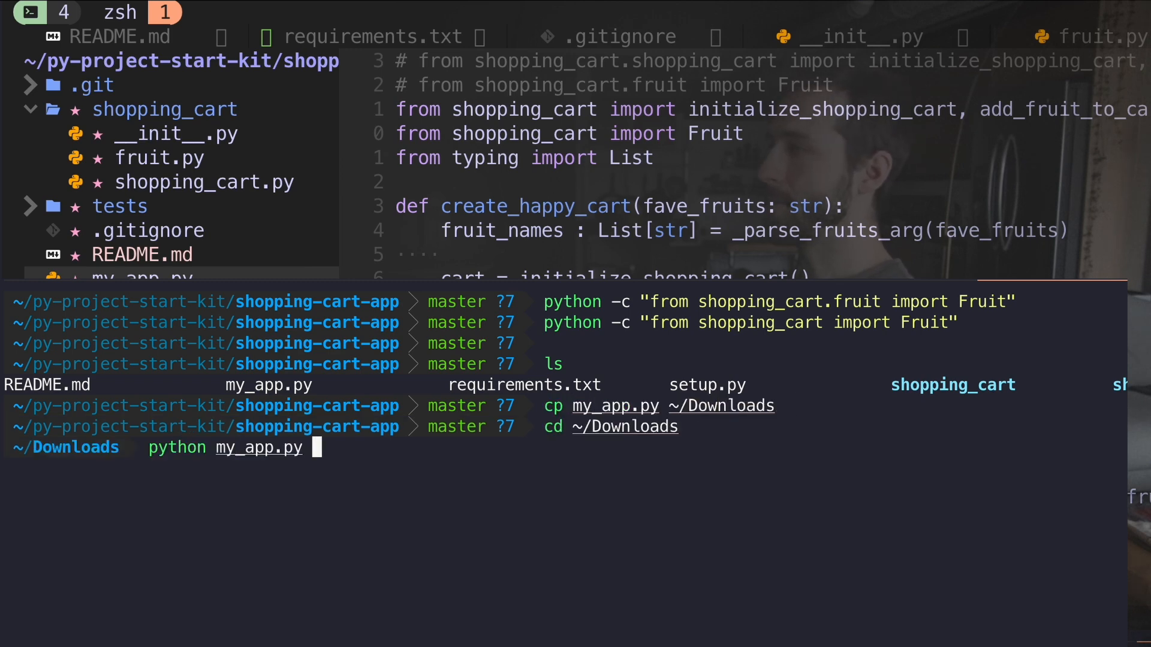
{"action": "type", "text": "python my_app.py --face"}
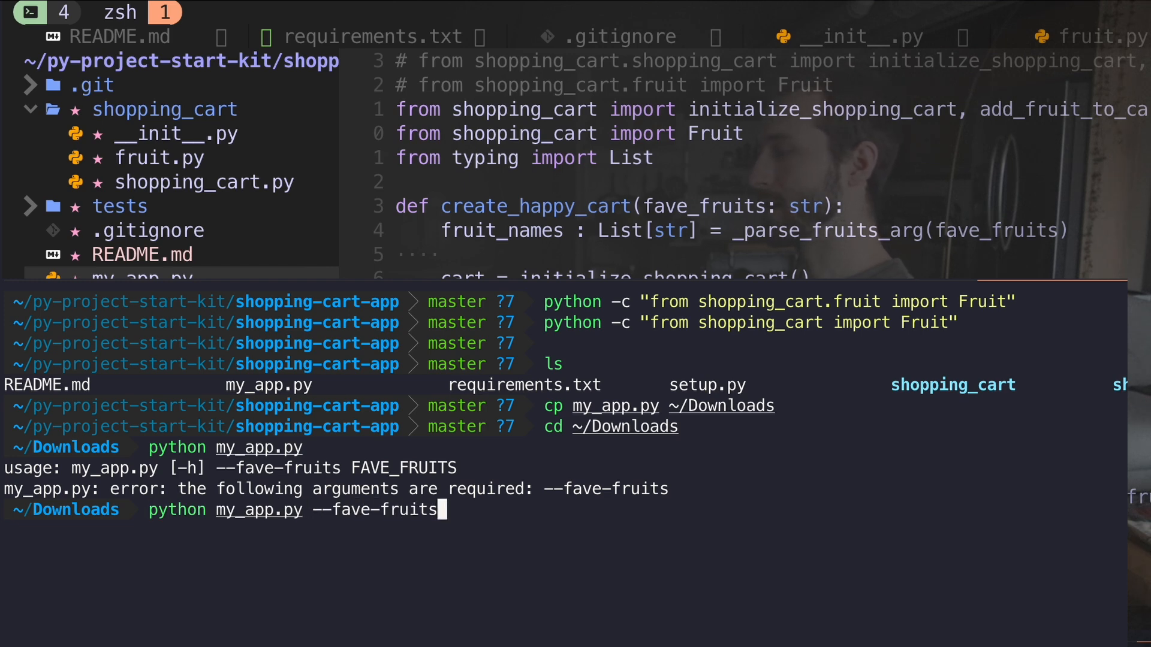
{"action": "type", "text": "\"banana,beluberr\""}
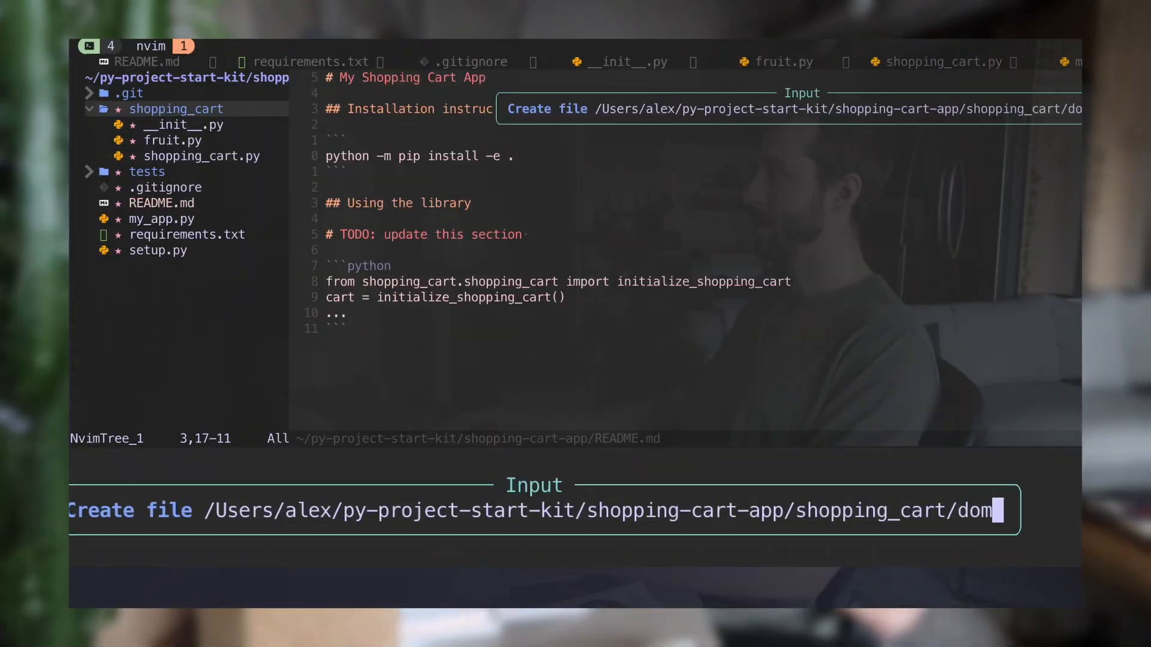
Step: Create the adapters/ subfolder inside the shopping_cart package
{"action": "type", "text": "adap-ters"}
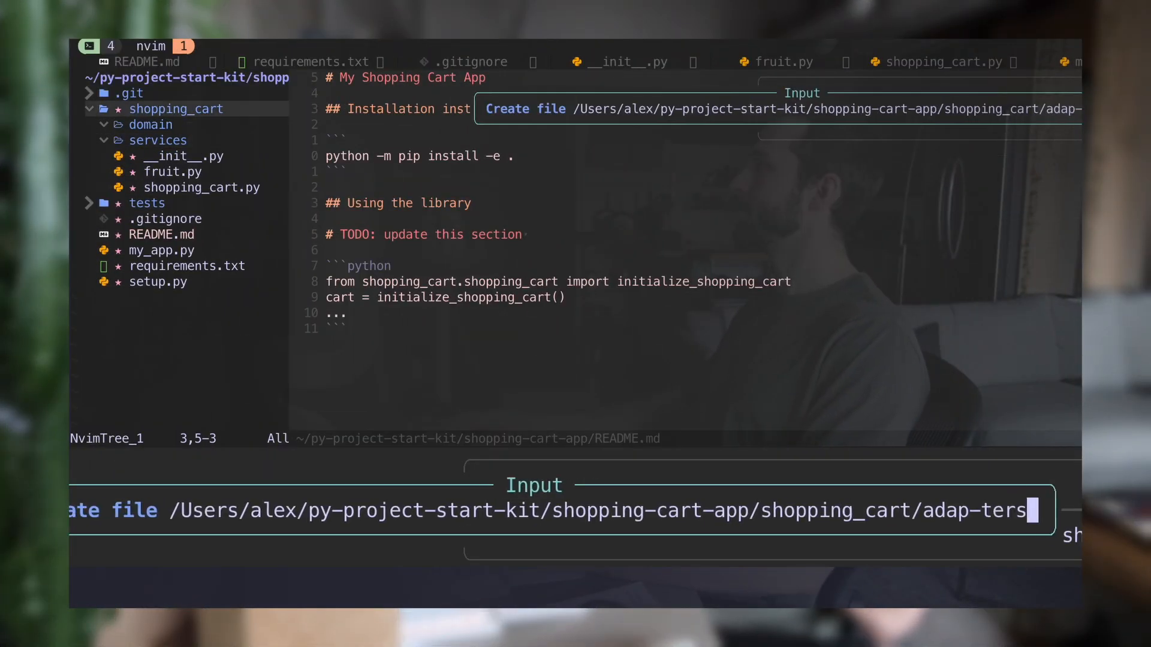
{"action": "key", "text": "Enter"}
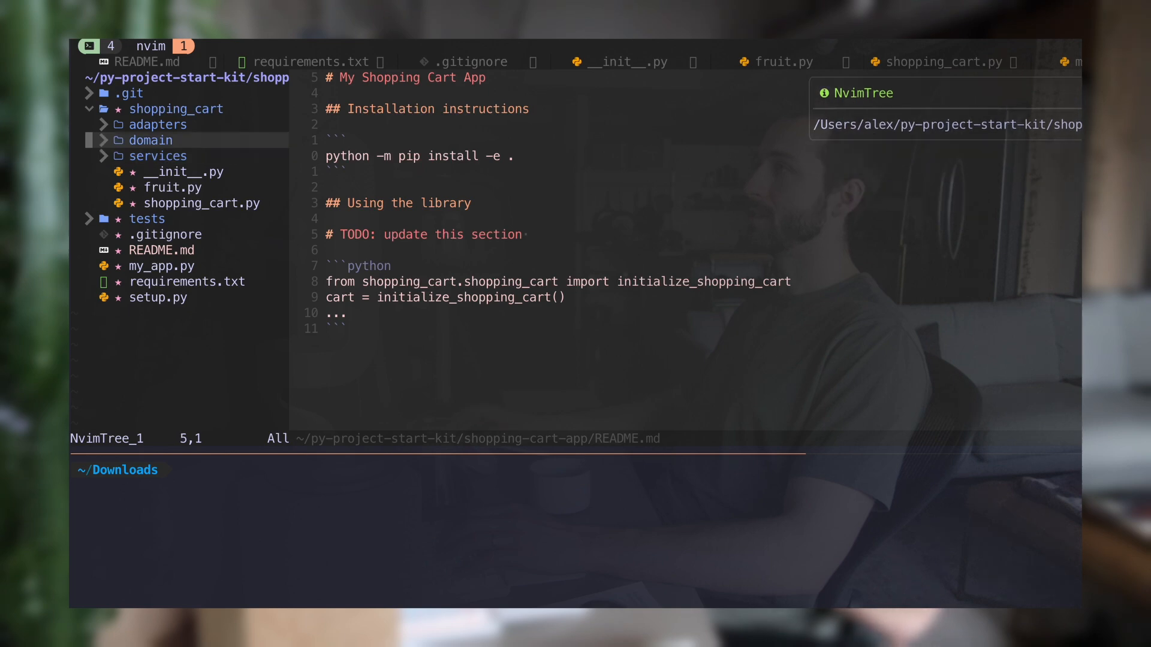